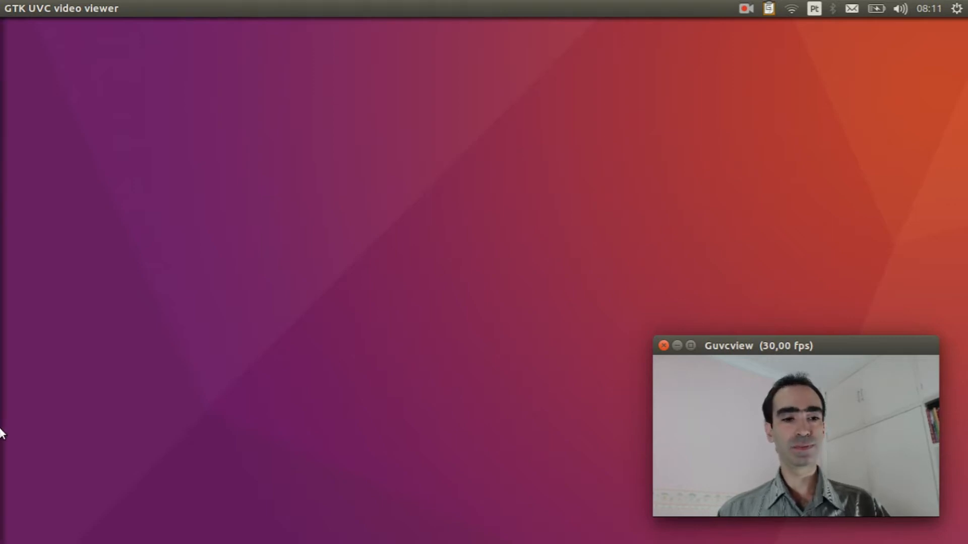
{"action": "mouse_move", "coordinate": [22, 332]}
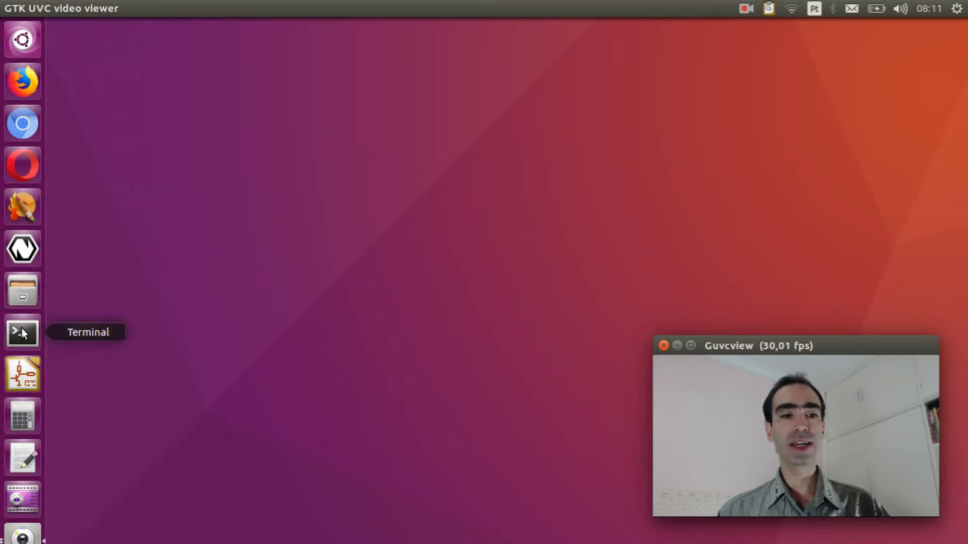
Start a shell and change into the nuttxspace/nuttx directory.
{"action": "left_click", "coordinate": [22, 331]}
{"action": "type", "text": "cd"}
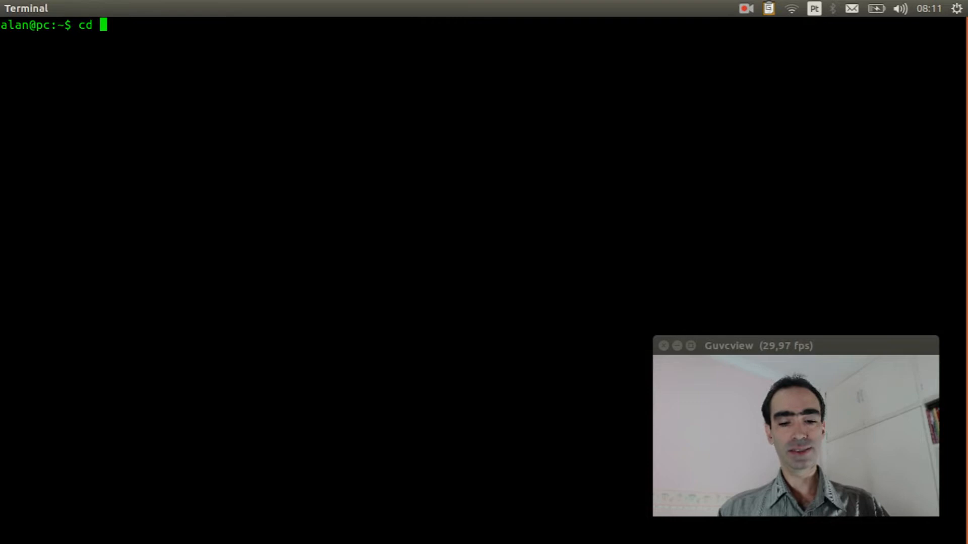
{"action": "type", "text": "nuttxspace/nut"}
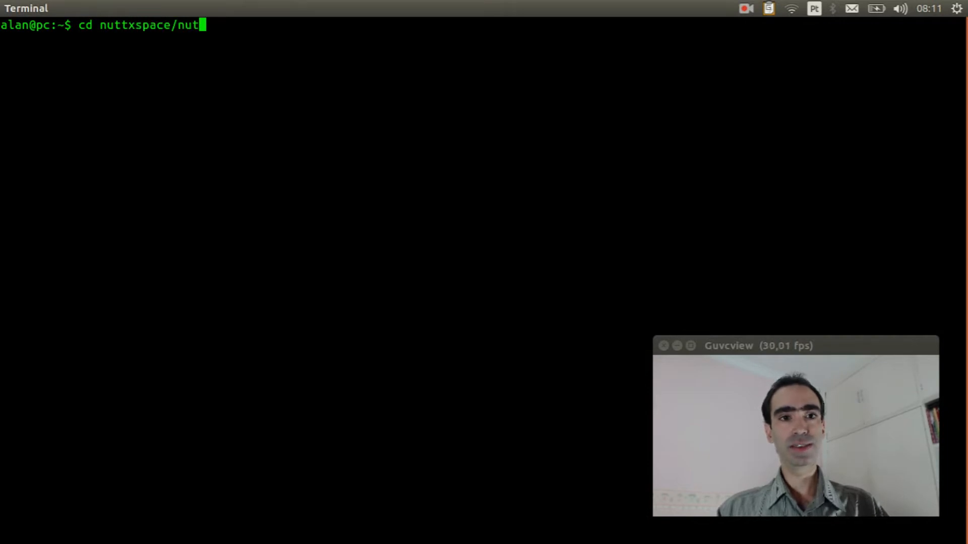
{"action": "key", "text": "Return"}
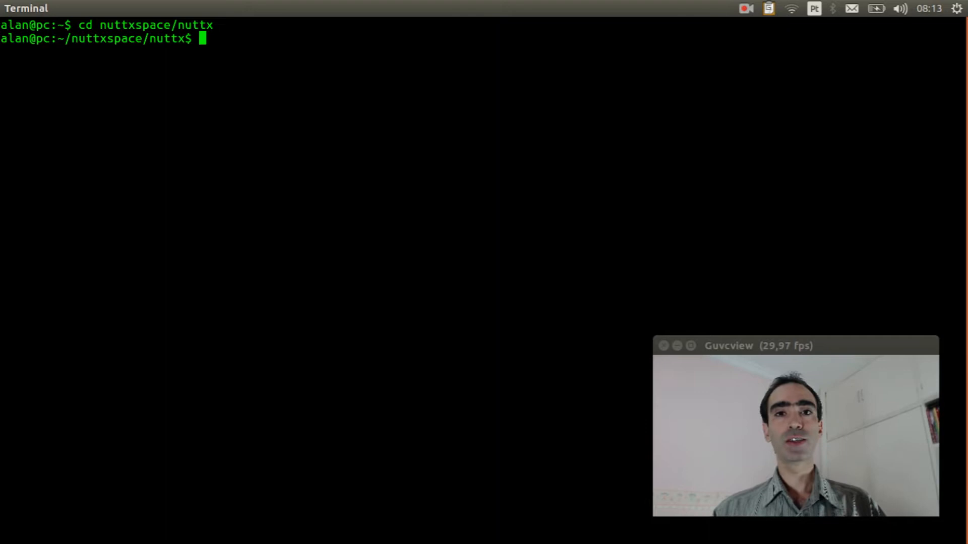
Run make menuconfig to reach the top-level NuttX configuration list.
{"action": "type", "text": "make"}
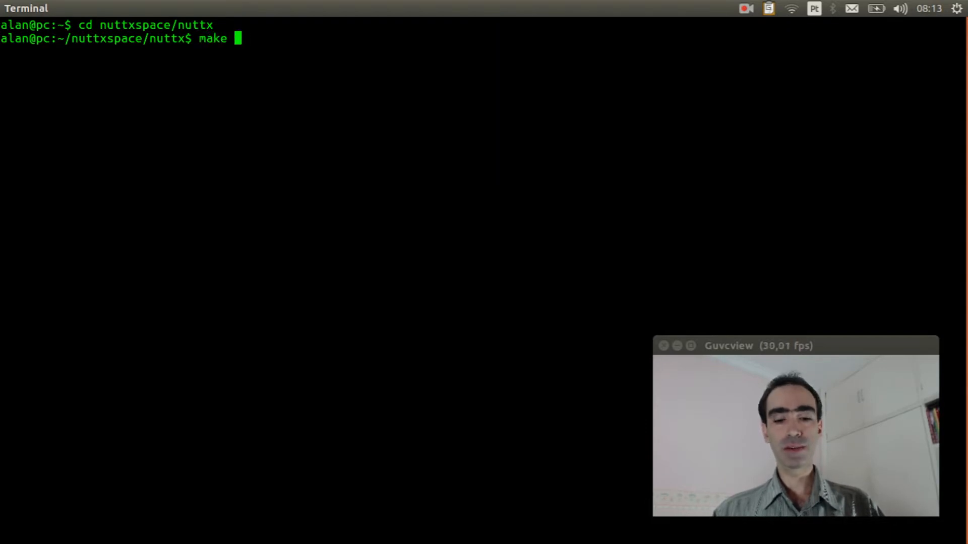
{"action": "type", "text": "menuco"}
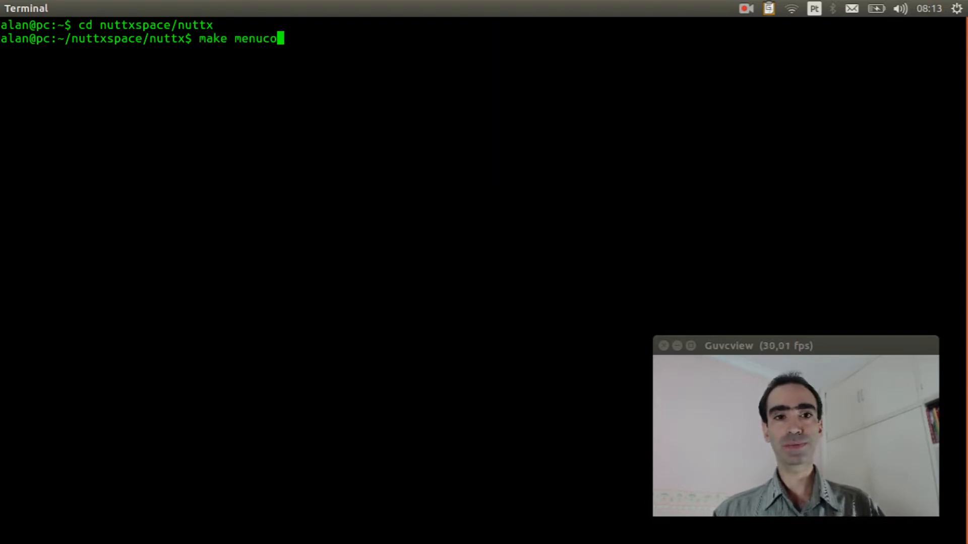
{"action": "type", "text": "n"}
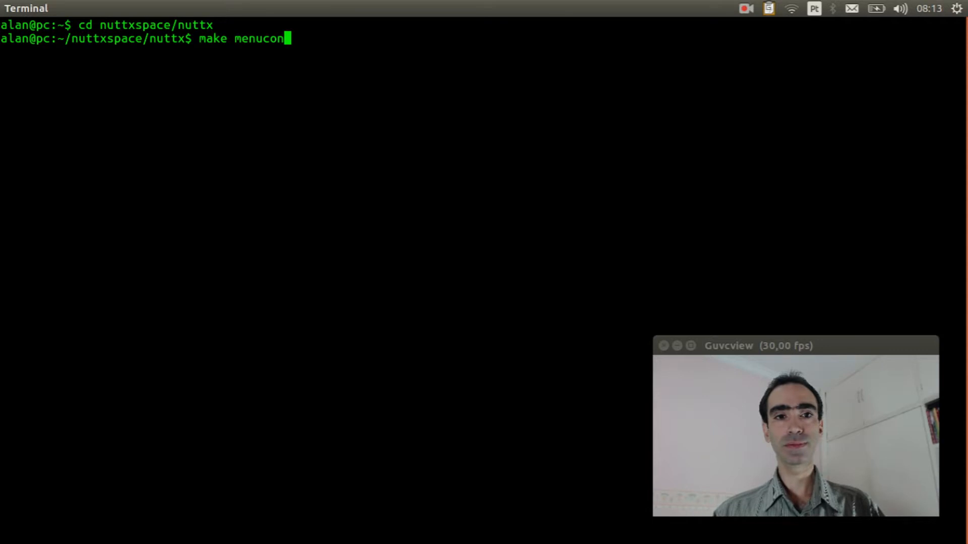
{"action": "key", "text": "Return"}
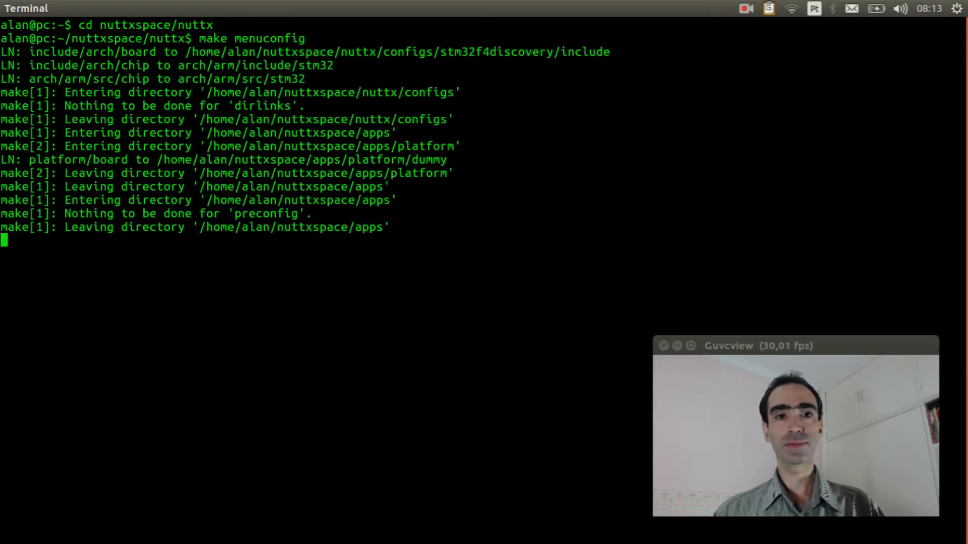
{"action": "key", "text": "Return"}
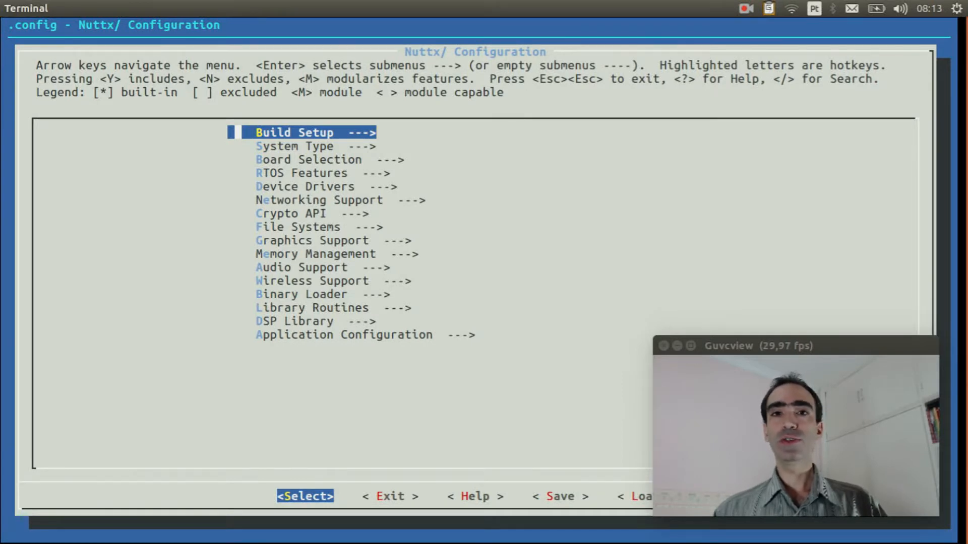
Enable RAM Disk Support under Device Drivers and return to the main menu.
{"action": "key", "text": "Down"}
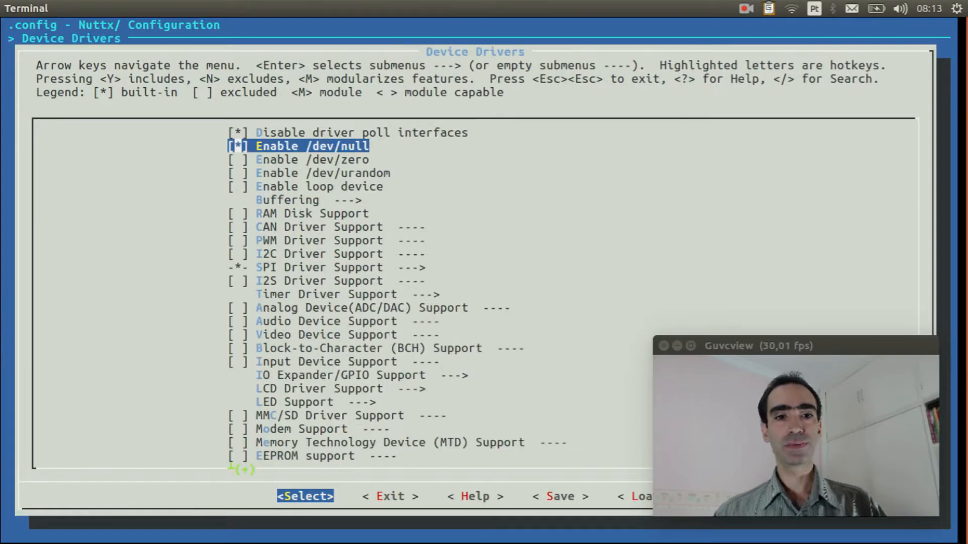
{"action": "key", "text": "Down"}
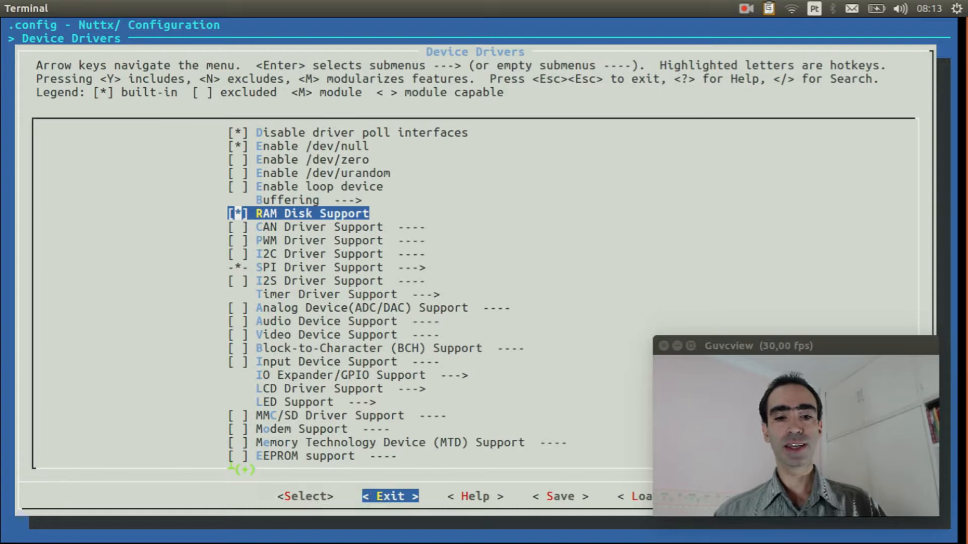
{"action": "key", "text": "Escape"}
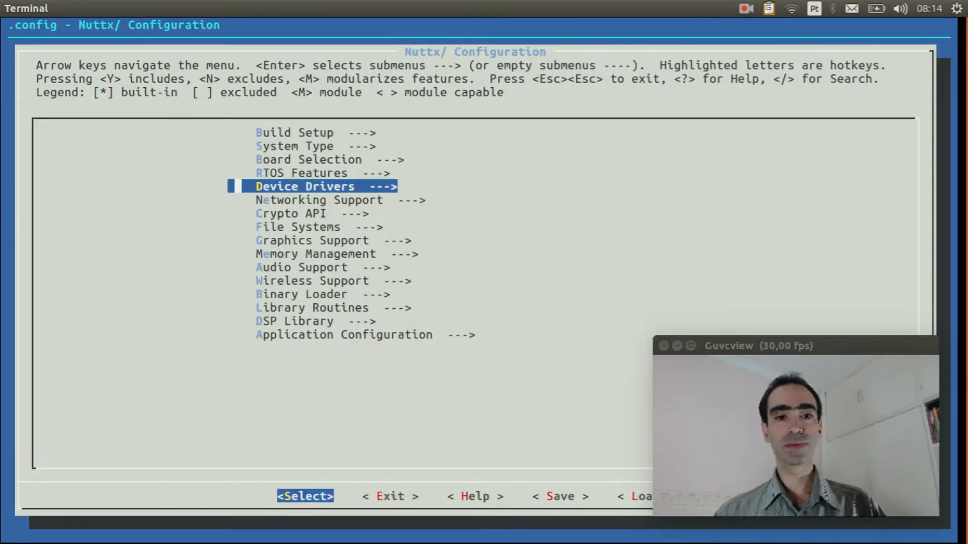
Enable the FAT file system under File Systems and return to the main menu.
{"action": "key", "text": "Down"}
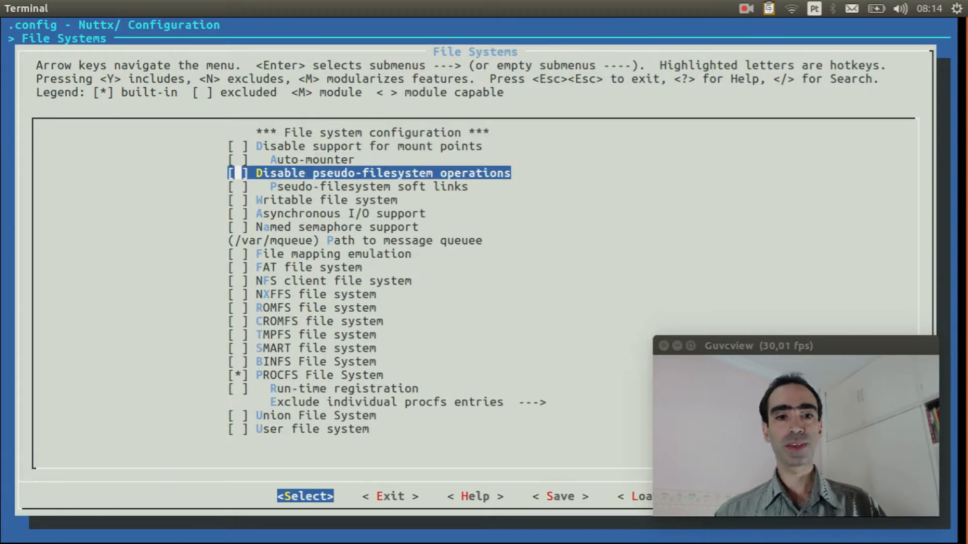
{"action": "key", "text": "Down"}
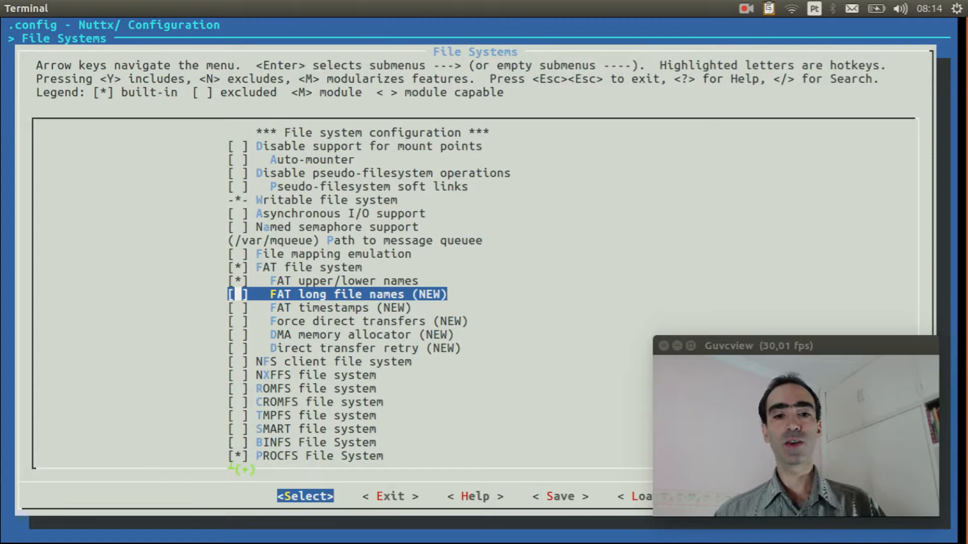
{"action": "key", "text": "y"}
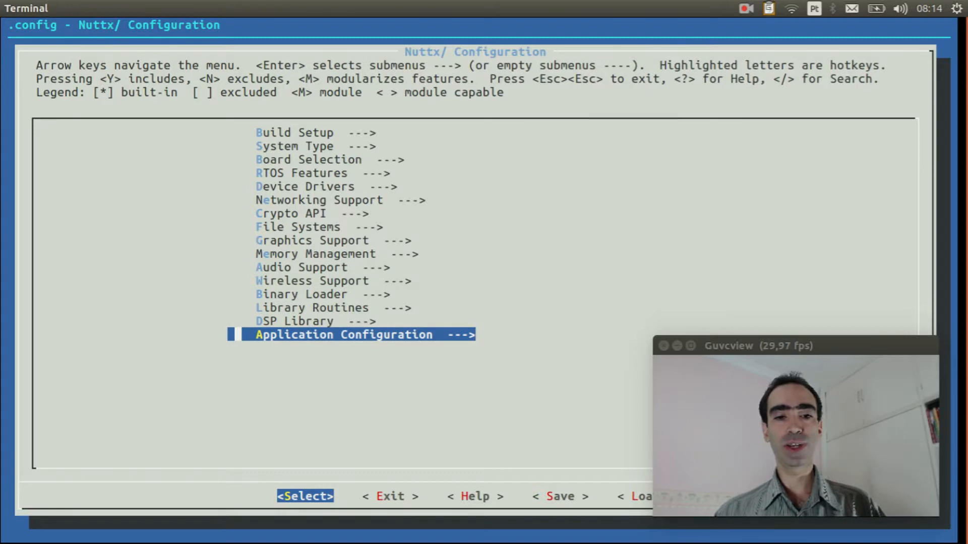
Confirm the Telnet daemon is enabled under Application Configuration > Network Utilities.
{"action": "key", "text": "Return"}
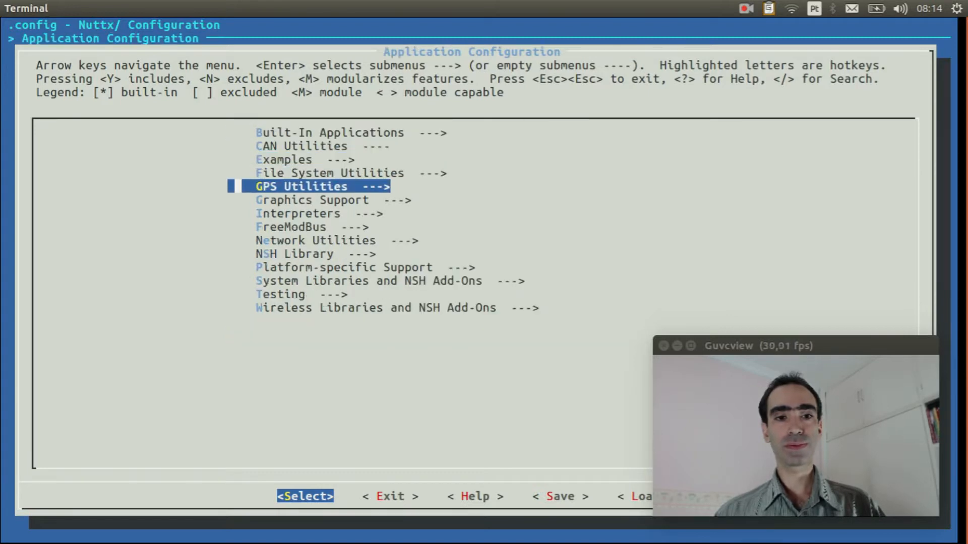
{"action": "key", "text": "Down"}
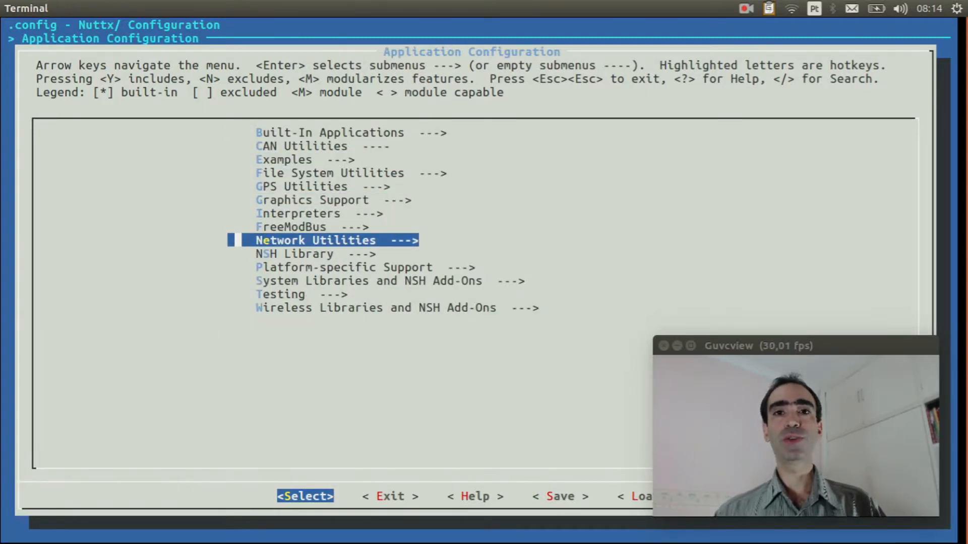
{"action": "key", "text": "Return"}
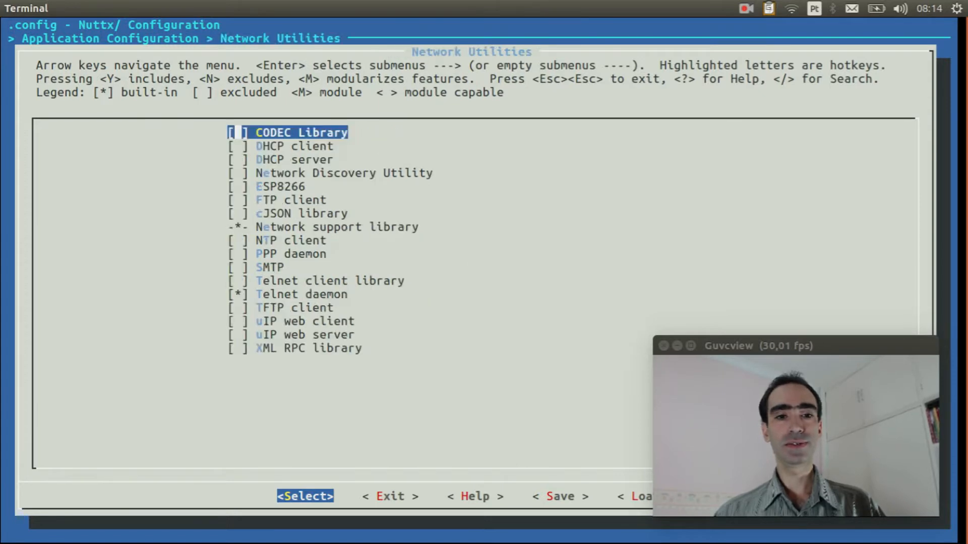
{"action": "key", "text": "Down"}
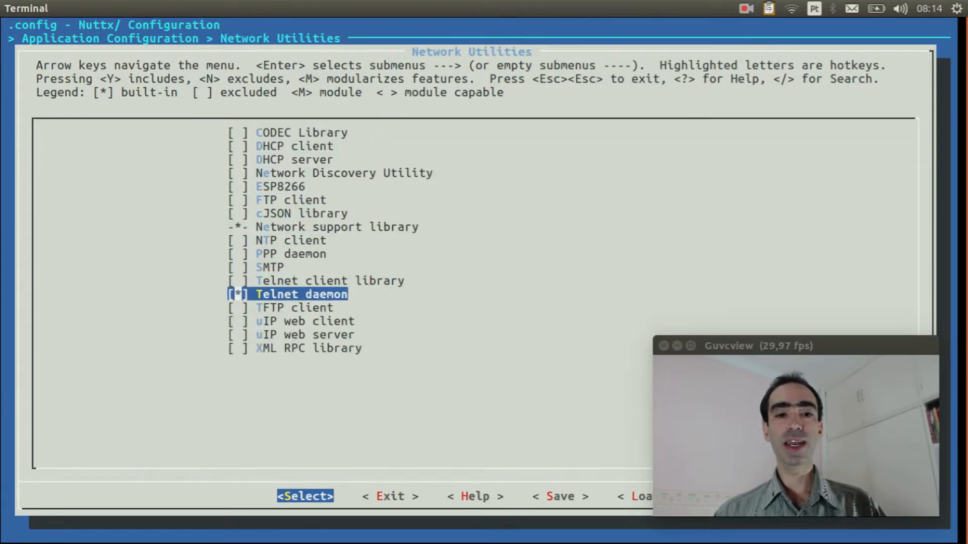
Exit menuconfig and save the new configuration to .config.
{"action": "key", "text": "Down"}
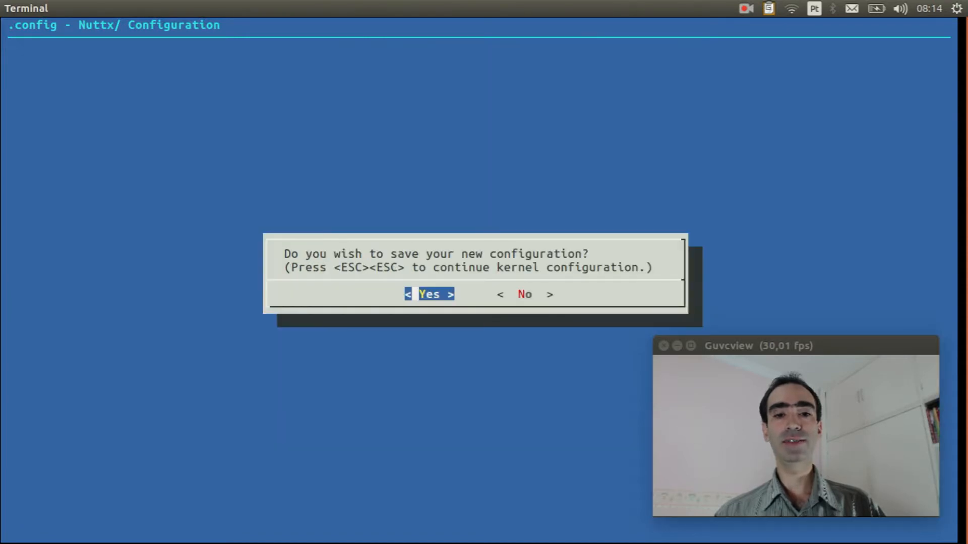
{"action": "key", "text": "Return"}
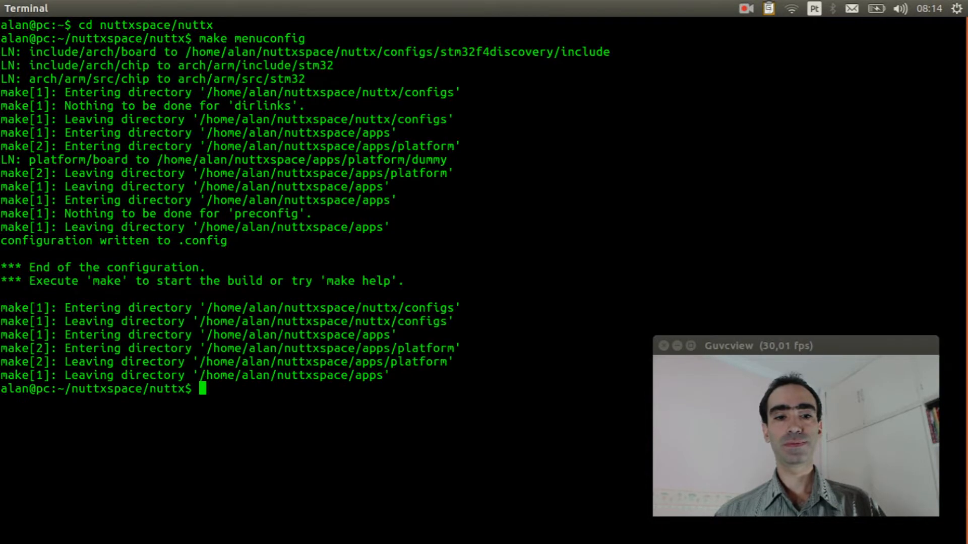
Build NuttX with make, then recall the sudo openocd flash command from history.
{"action": "type", "text": "mak"}
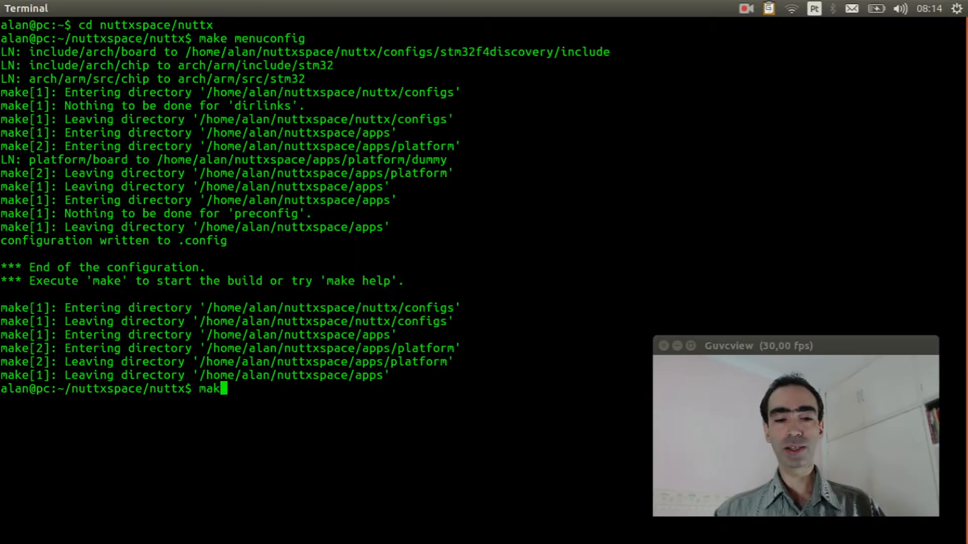
{"action": "key", "text": "Return"}
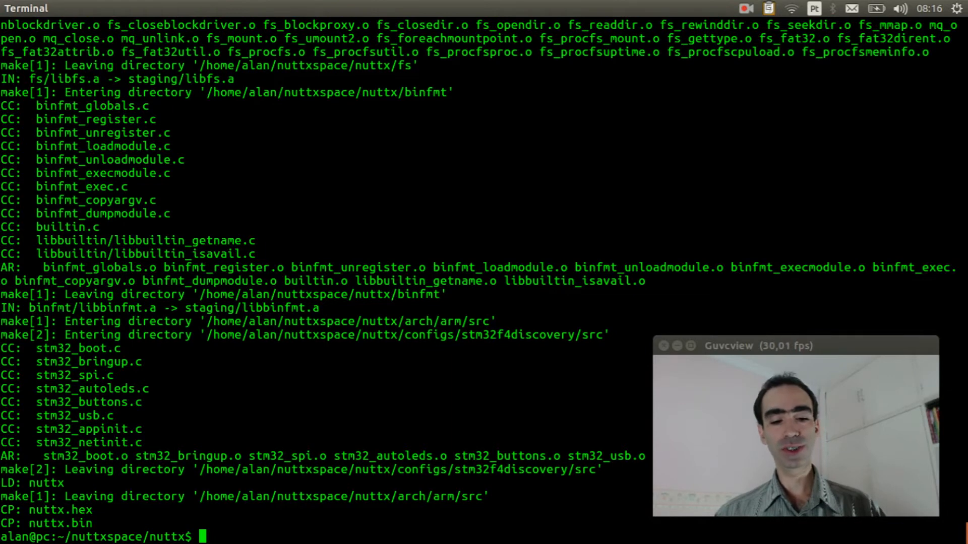
{"action": "key", "text": "ctrl+r"}
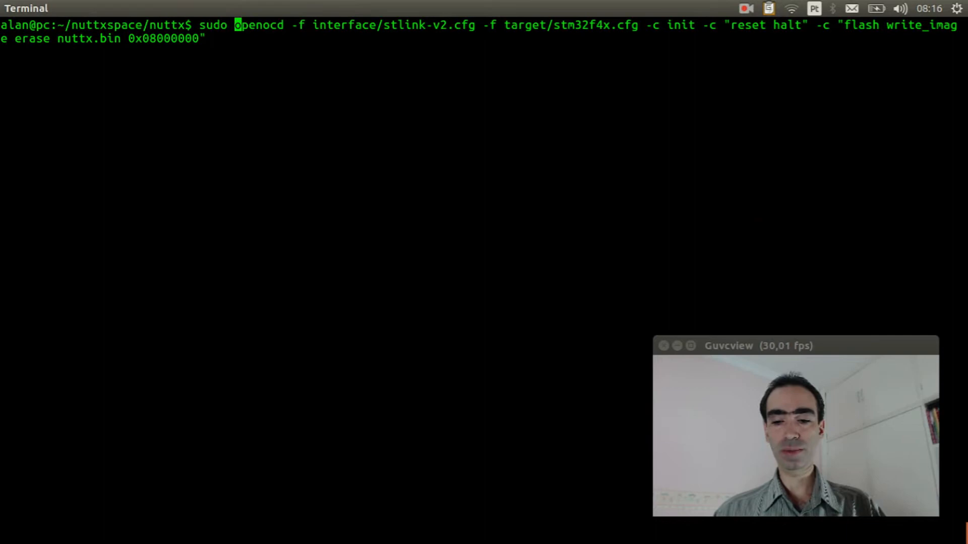
Run OpenOCD to write nuttx.bin (131072 bytes) to the STM32F4 board, then begin a telnet command.
{"action": "key", "text": "Return"}
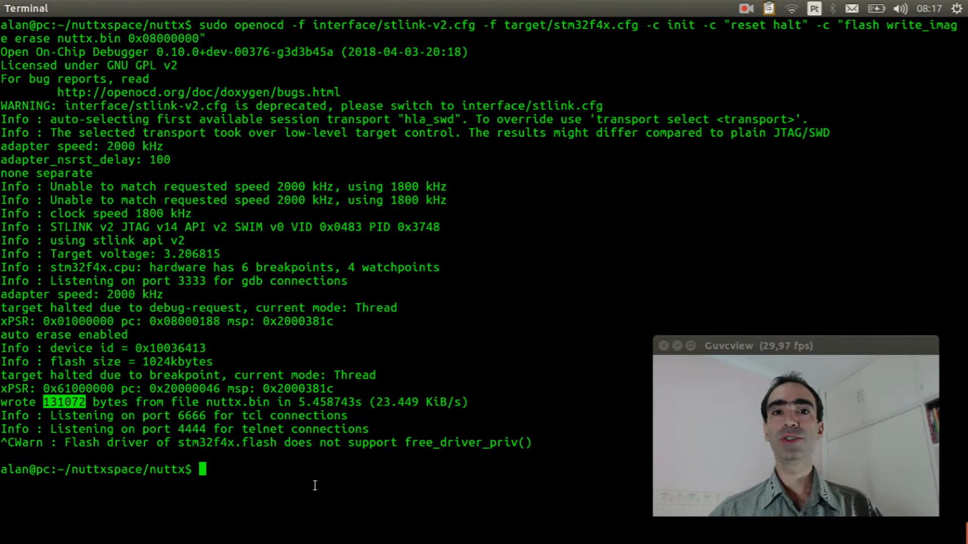
{"action": "type", "text": "telnet"}
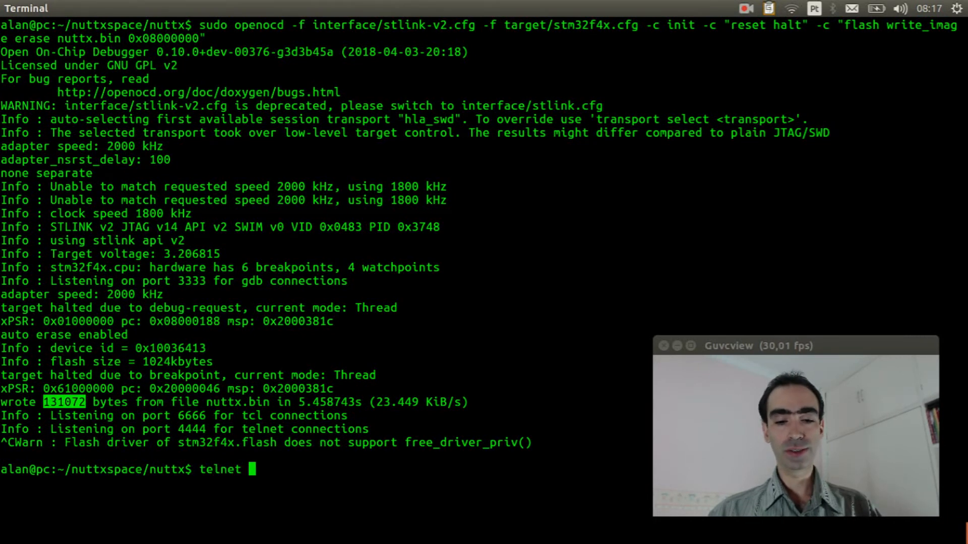
Telnet to the NuttShell at 10.0.0.2 and list its commands with ?
{"action": "type", "text": "10.0."}
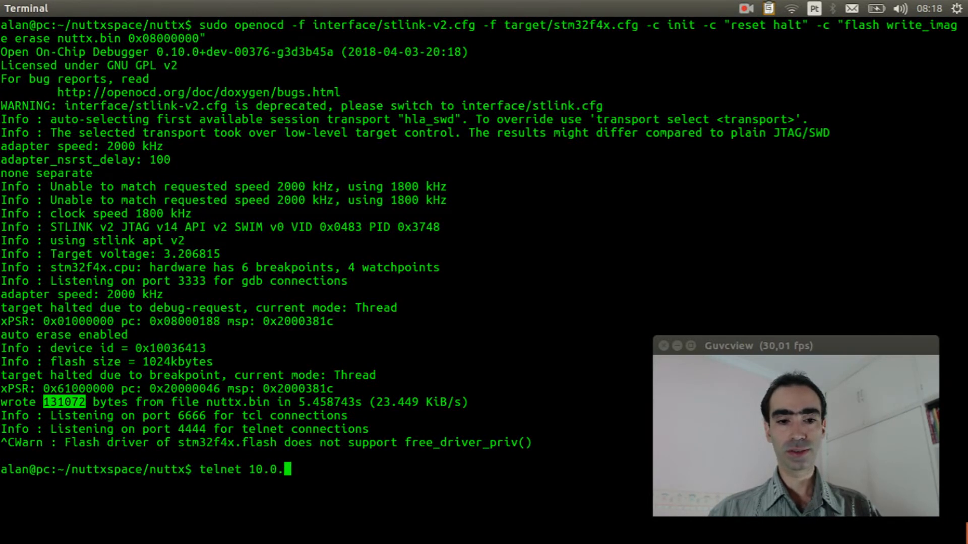
{"action": "key", "text": "Return"}
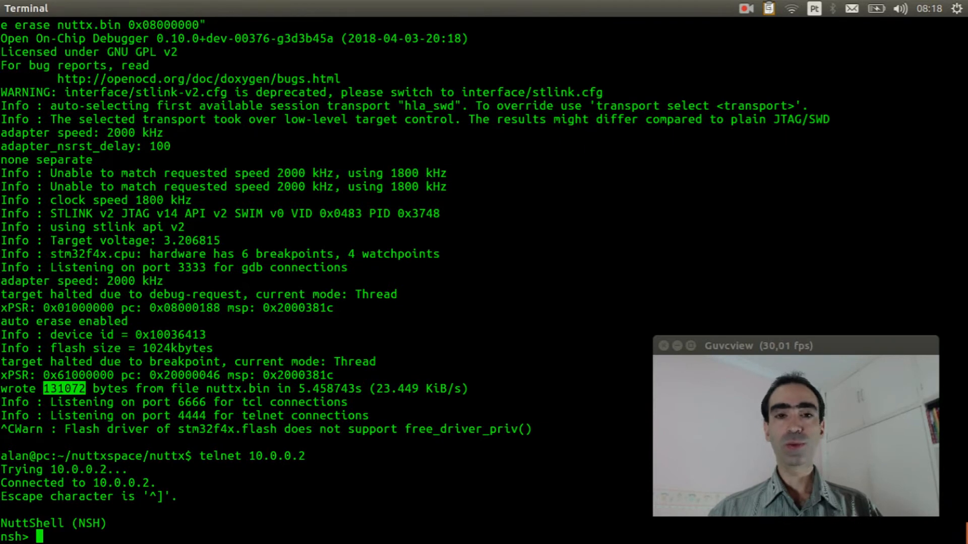
{"action": "type", "text": "?"}
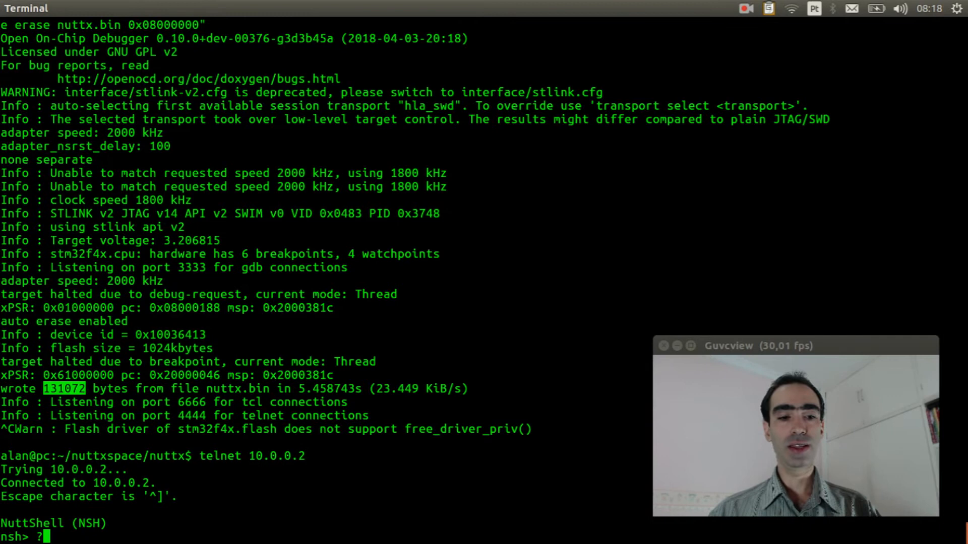
{"action": "key", "text": "Return"}
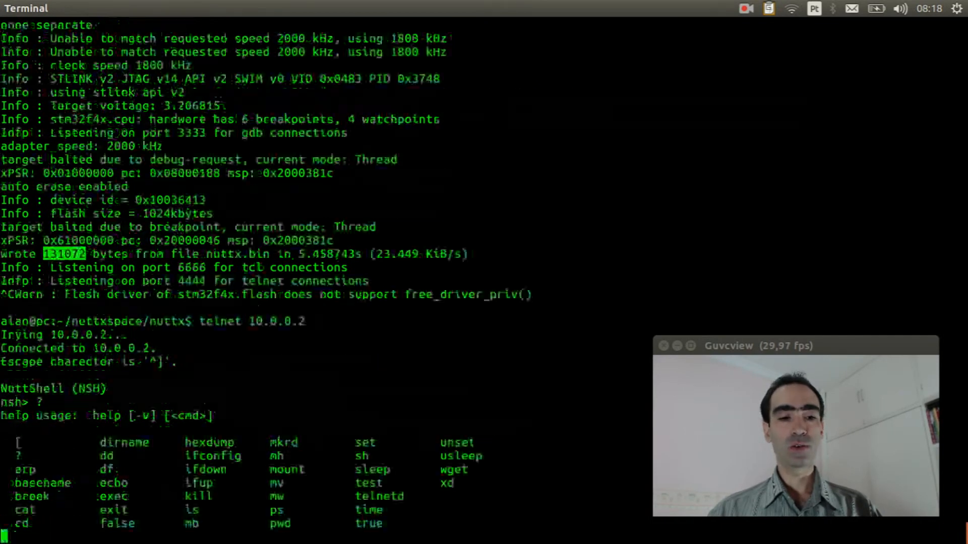
{"action": "scroll", "scroll_direction": "down", "scroll_amount": 3}
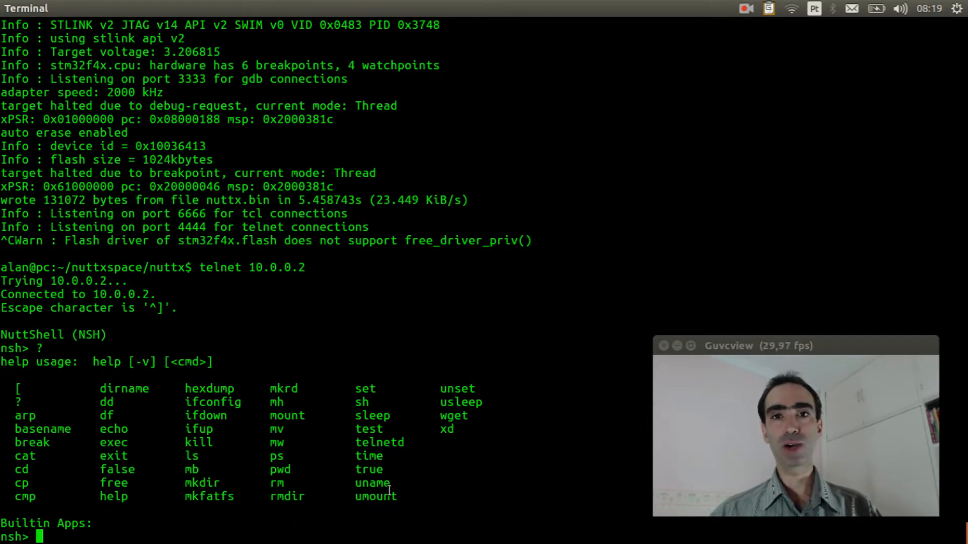
Create a 64-sector RAM disk with mkrd, confirm /dev/ram0 exists, and format it with mkfatfs.
{"action": "type", "text": "mk"}
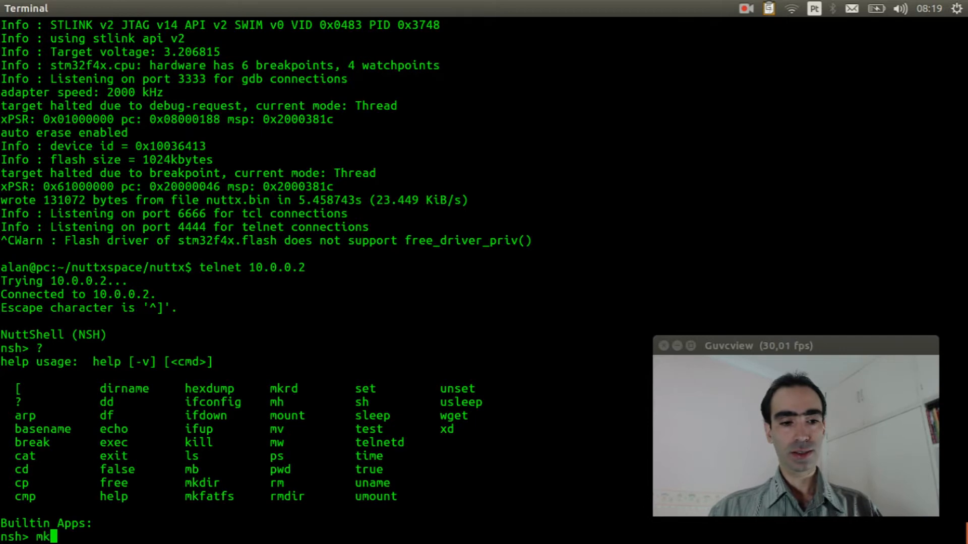
{"action": "type", "text": "rd 64"}
{"action": "type", "text": "ls"}
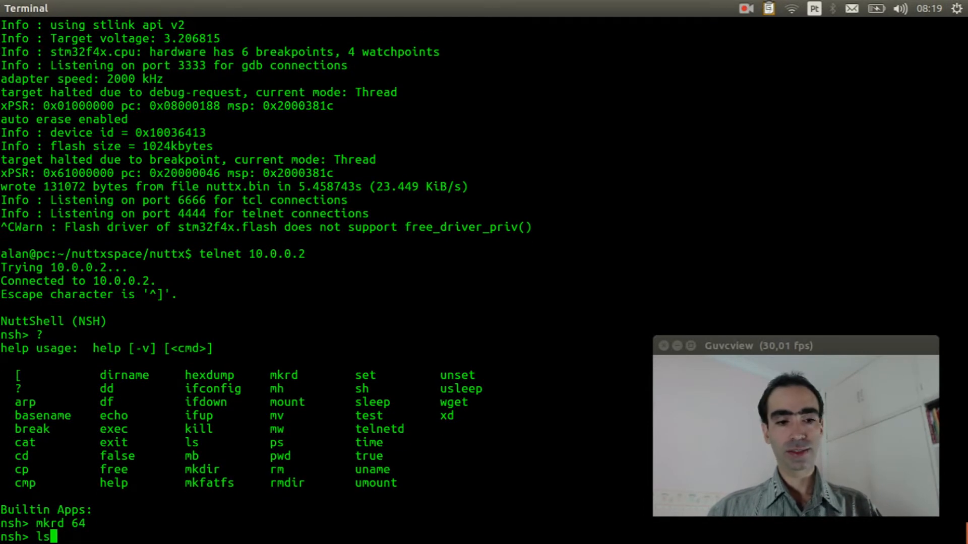
{"action": "type", "text": "/dev"}
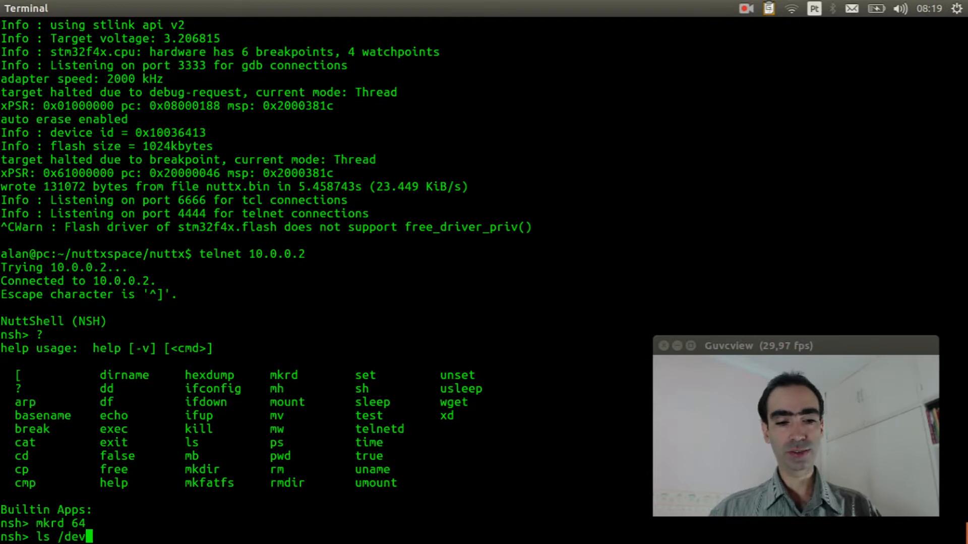
{"action": "key", "text": "Return"}
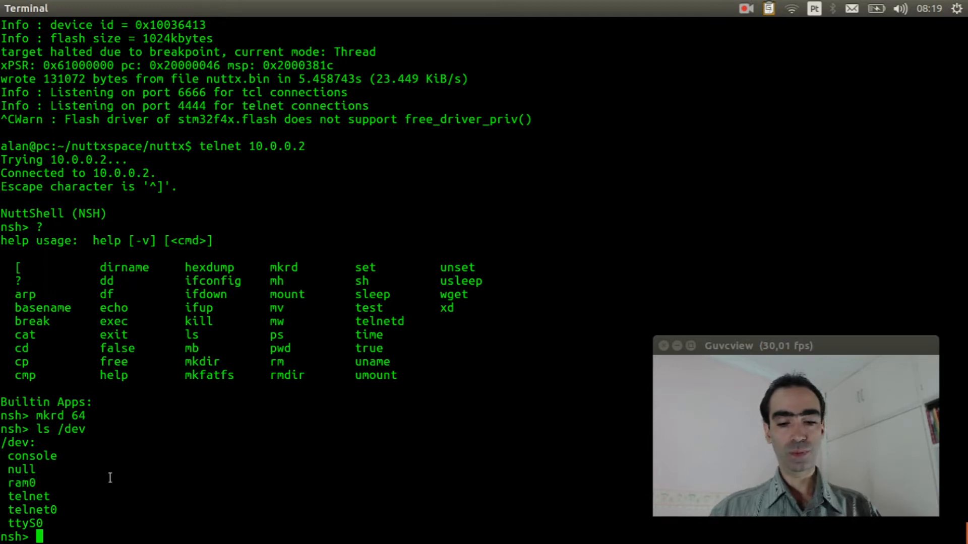
{"action": "type", "text": "mkfatfs"}
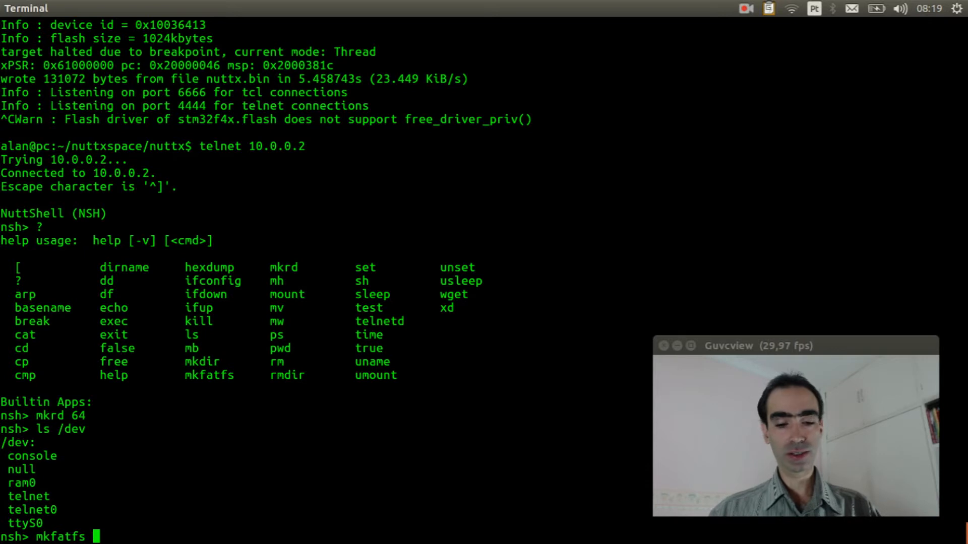
{"action": "type", "text": "/dev/ram"}
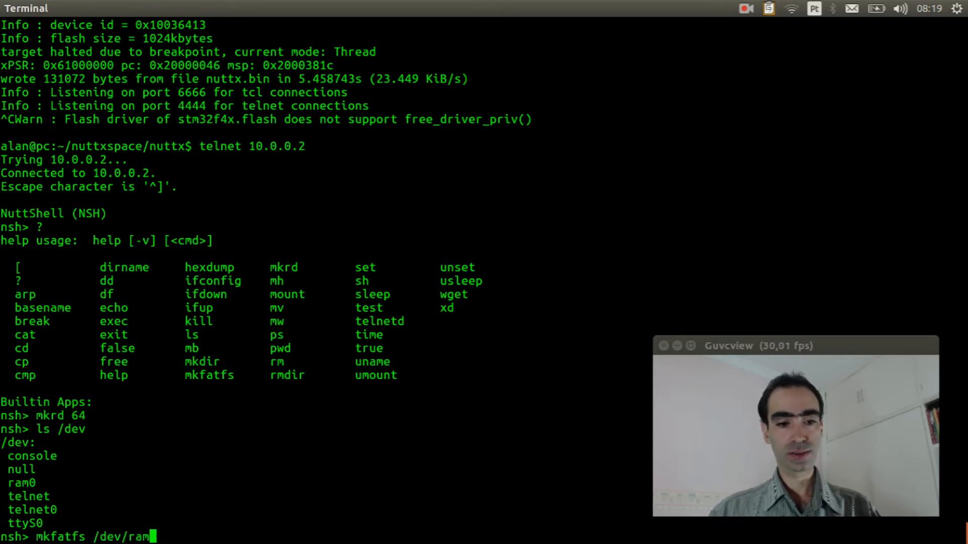
{"action": "key", "text": "Return"}
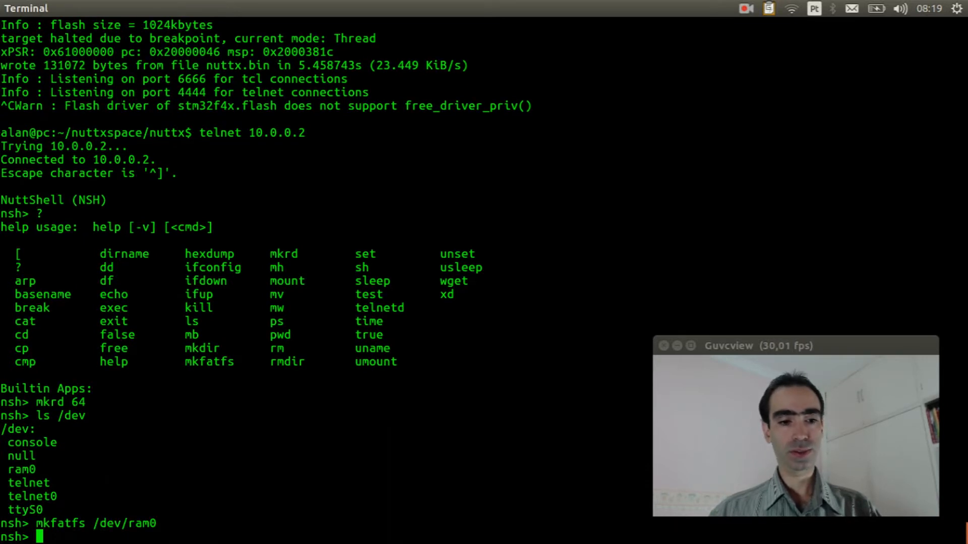
Mount /dev/ram0 as vfat at /mnt and change into /mnt.
{"action": "type", "text": "m"}
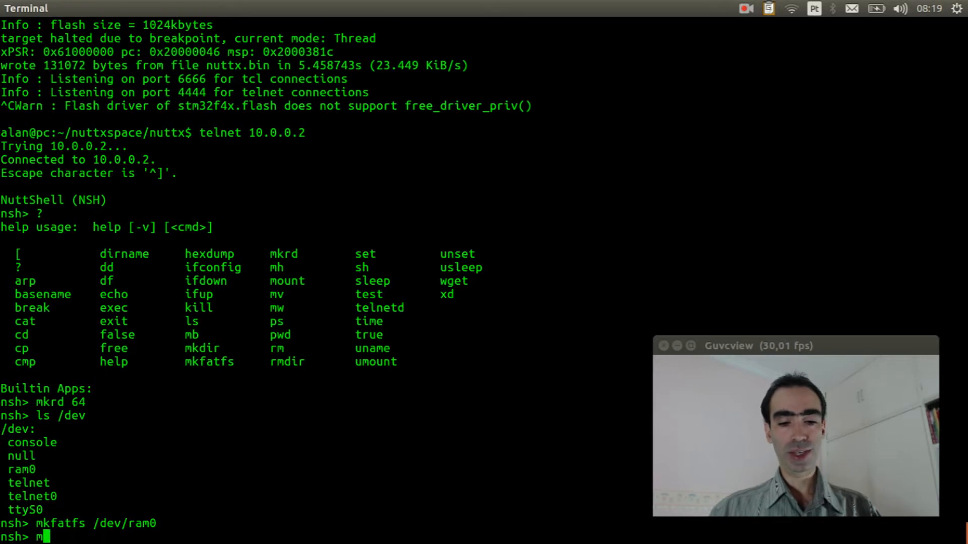
{"action": "type", "text": "ount -t"}
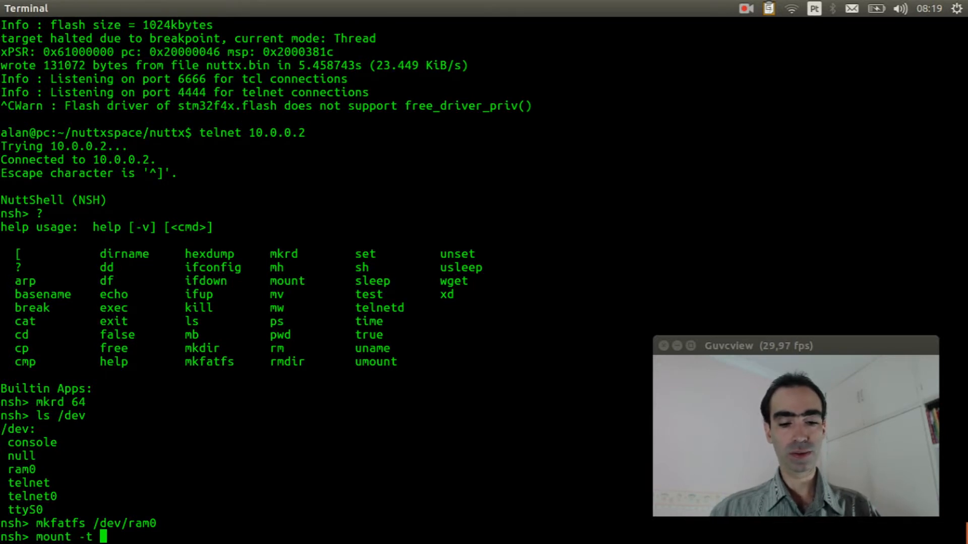
{"action": "type", "text": "vfat /"}
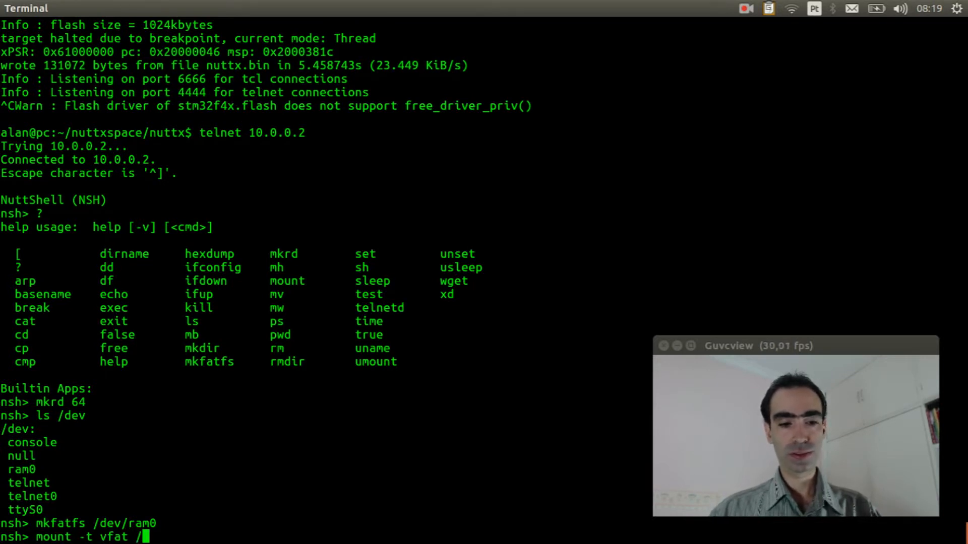
{"action": "type", "text": "dev/ram0 /mnt"}
{"action": "type", "text": "mount"}
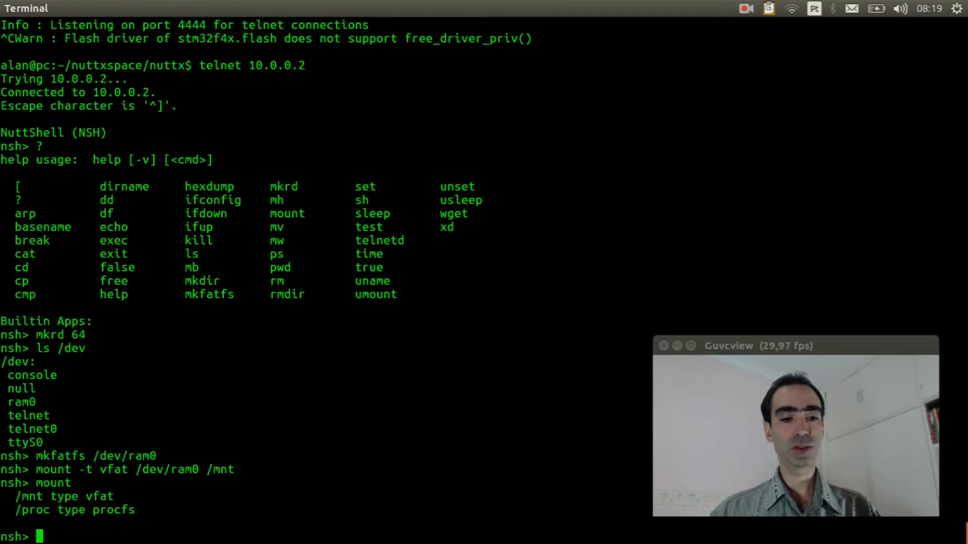
{"action": "type", "text": "cd /"}
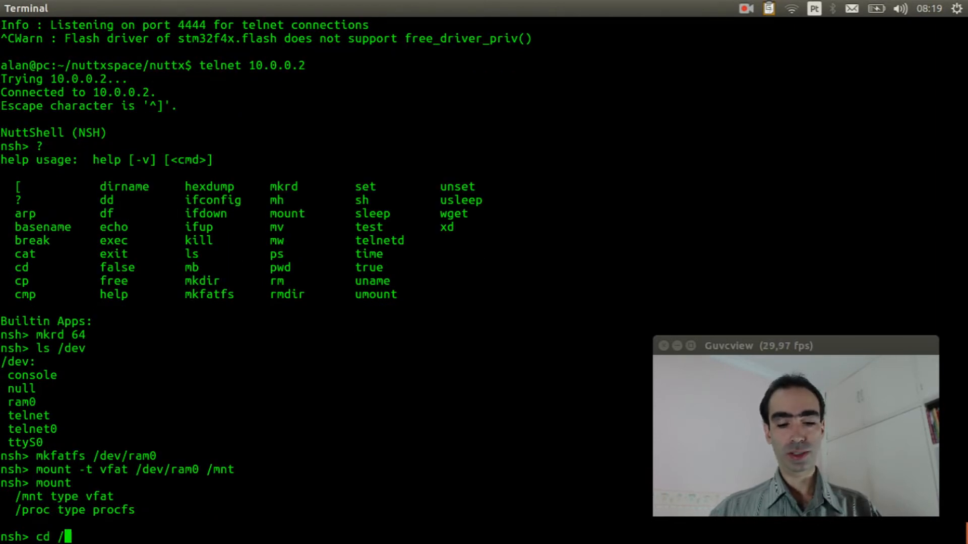
{"action": "type", "text": "mnt"}
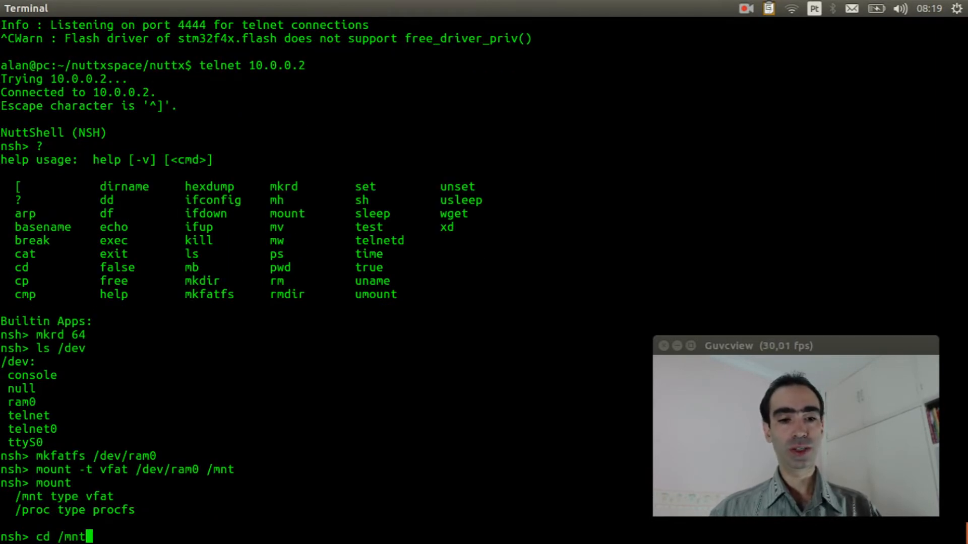
{"action": "key", "text": "Return"}
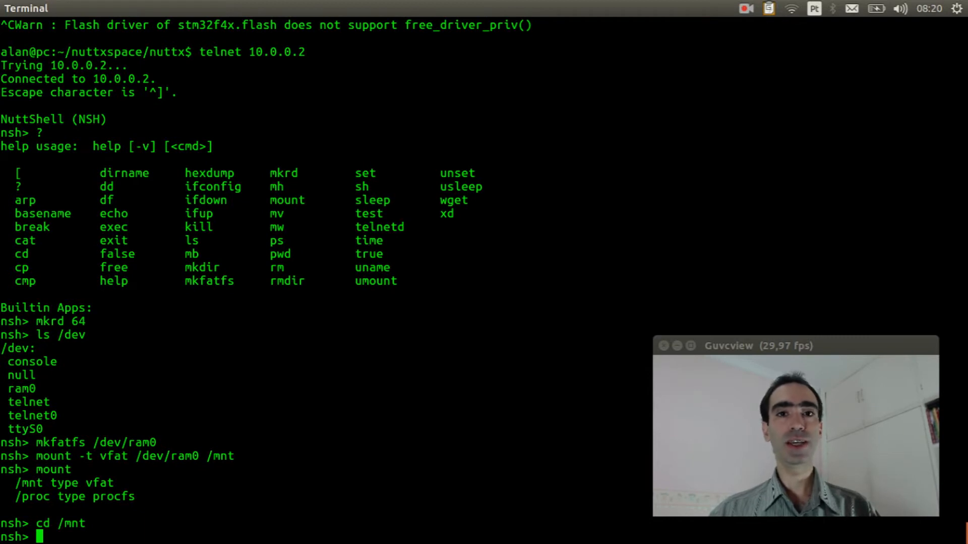
{"action": "mouse_move", "coordinate": [12, 358]}
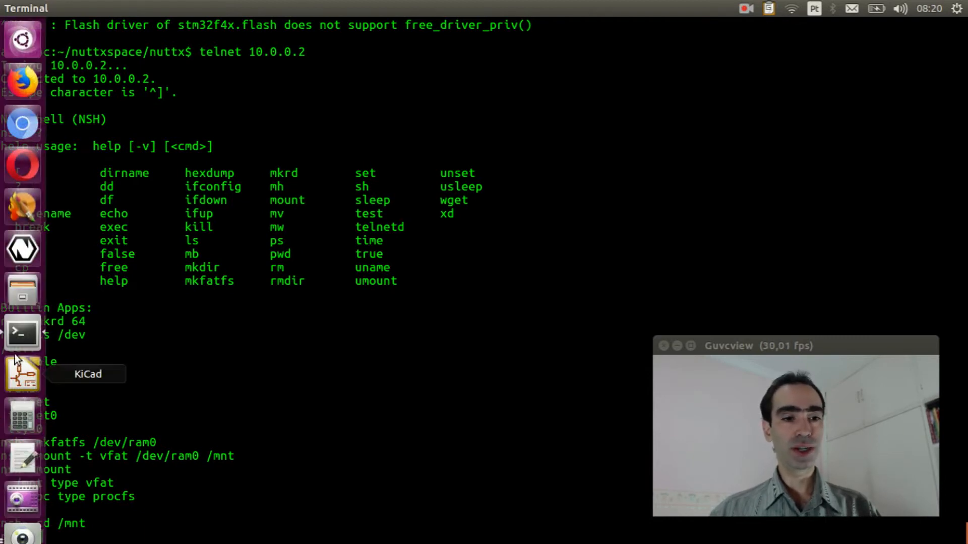
Open a second terminal, change into ~/web and list test.txt.
{"action": "right_click", "coordinate": [22, 334]}
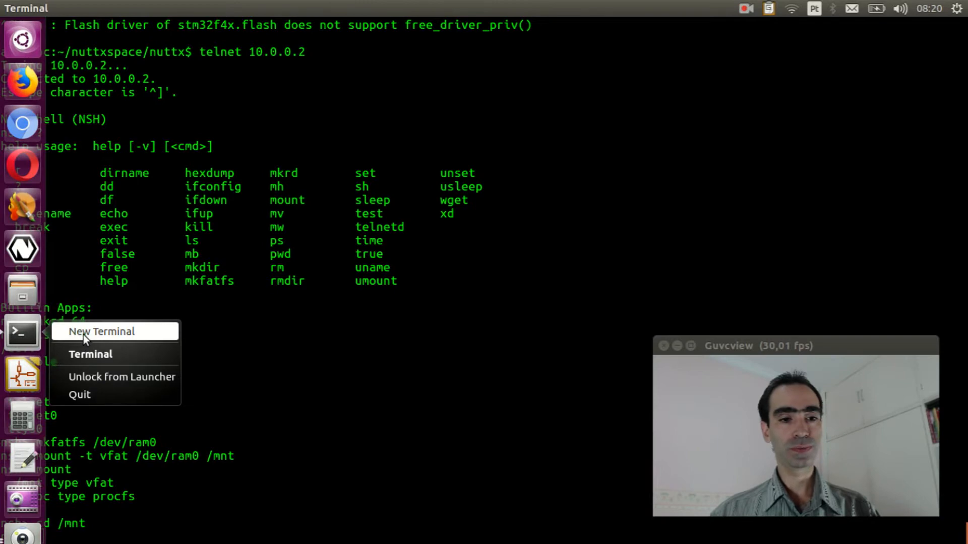
{"action": "left_click", "coordinate": [100, 332]}
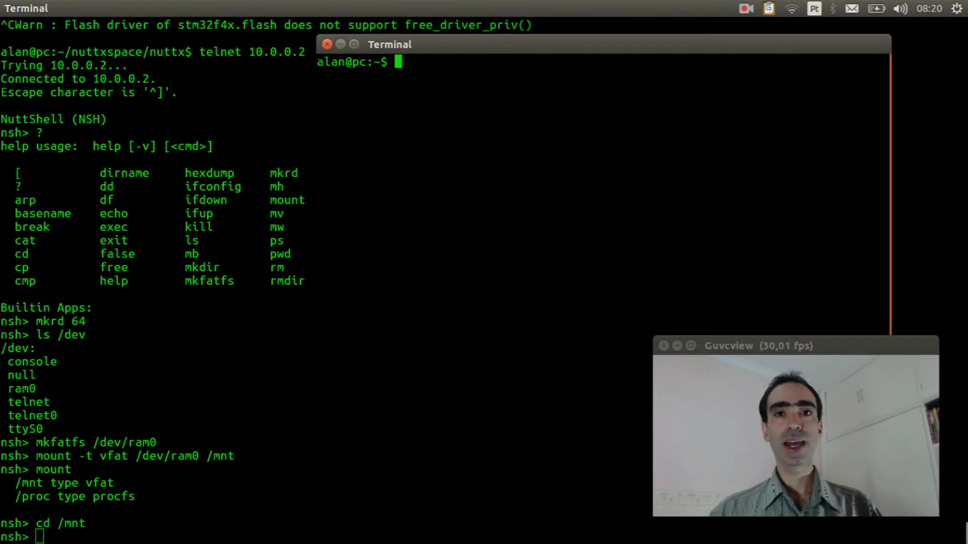
{"action": "type", "text": "cd w"}
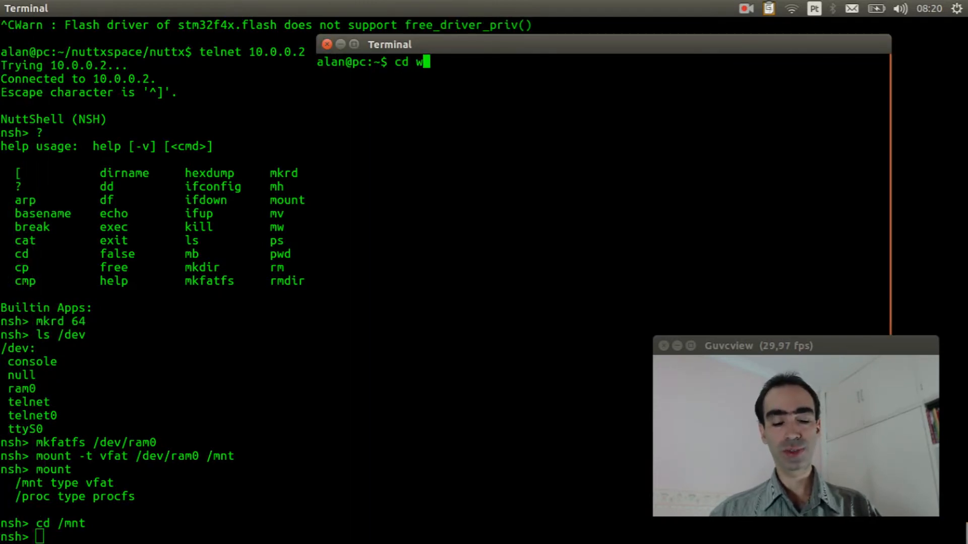
{"action": "type", "text": "eb"}
{"action": "type", "text": "ls -"}
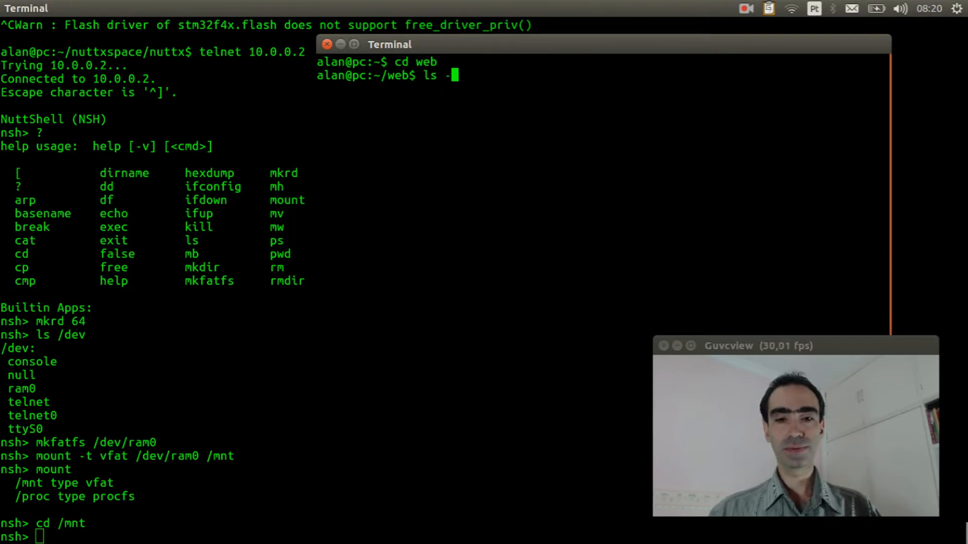
{"action": "key", "text": "Return"}
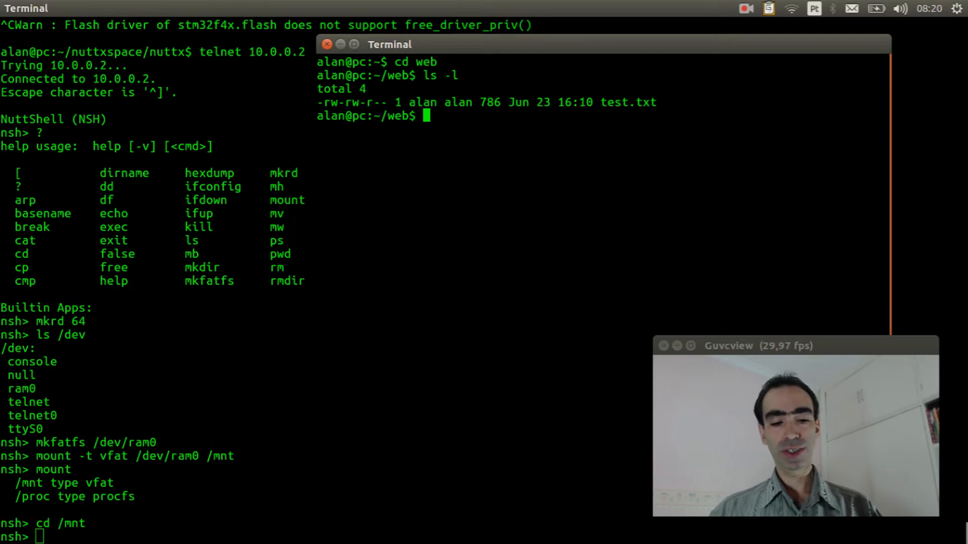
Start python -m SimpleHTTPServer in the web folder.
{"action": "key", "text": "ctrl+r"}
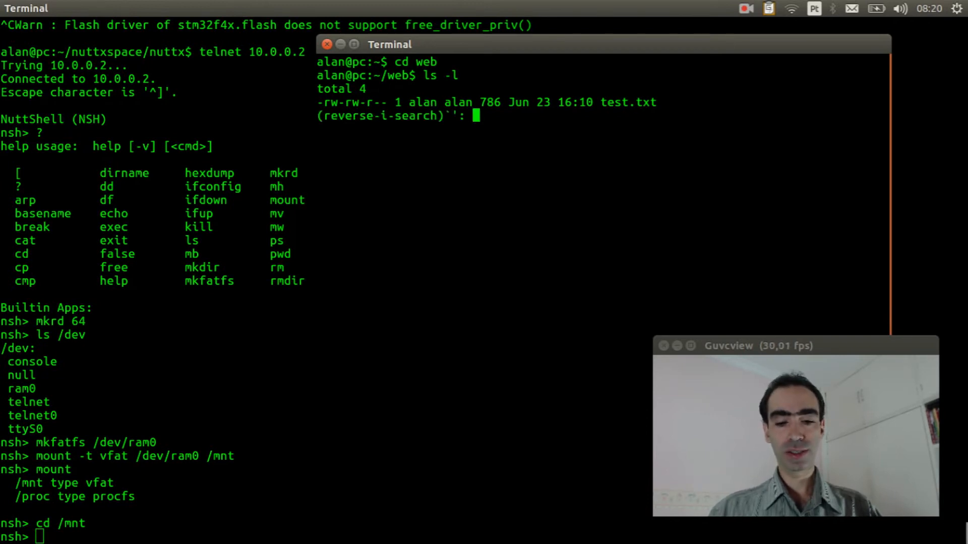
{"action": "type", "text": "python -m SimpleHTTPServer"}
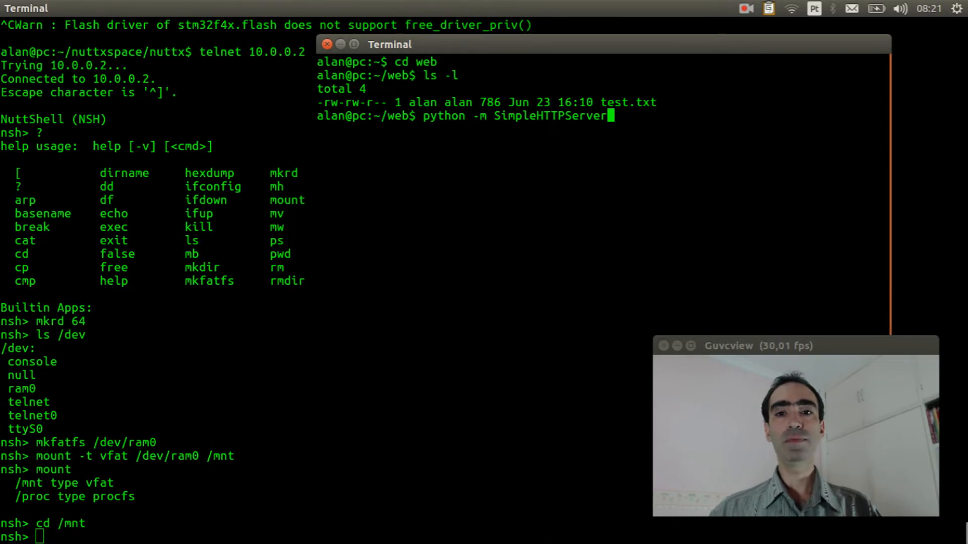
{"action": "key", "text": "Return"}
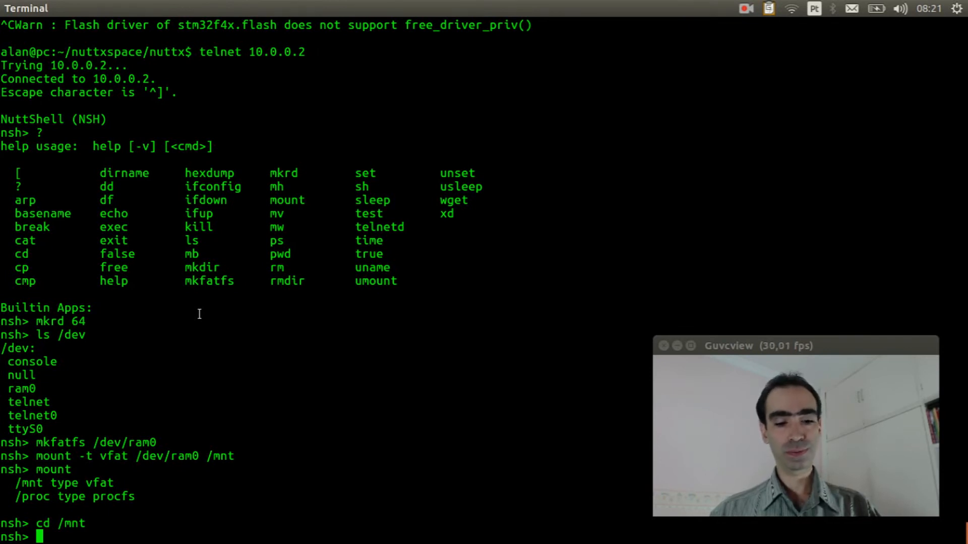
{"action": "type", "text": "wget"}
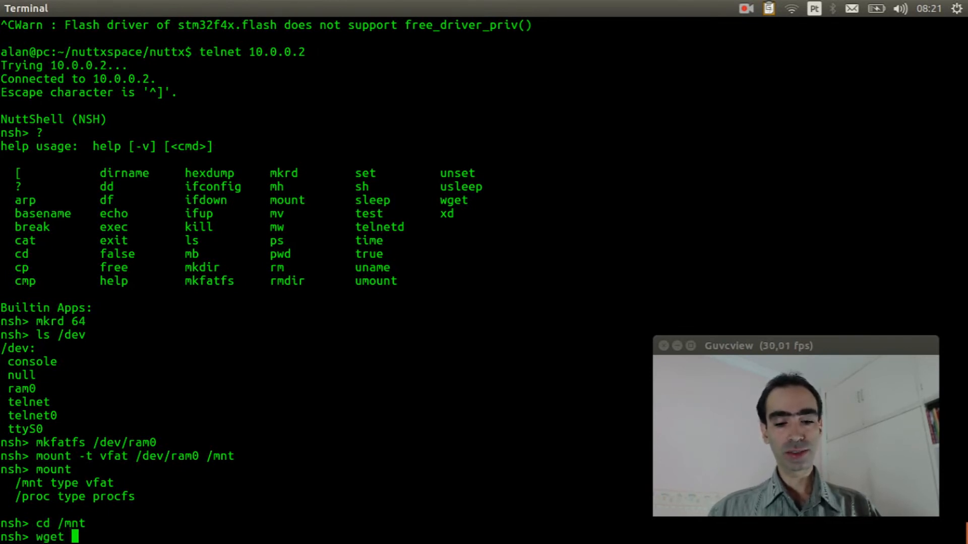
{"action": "type", "text": "http"}
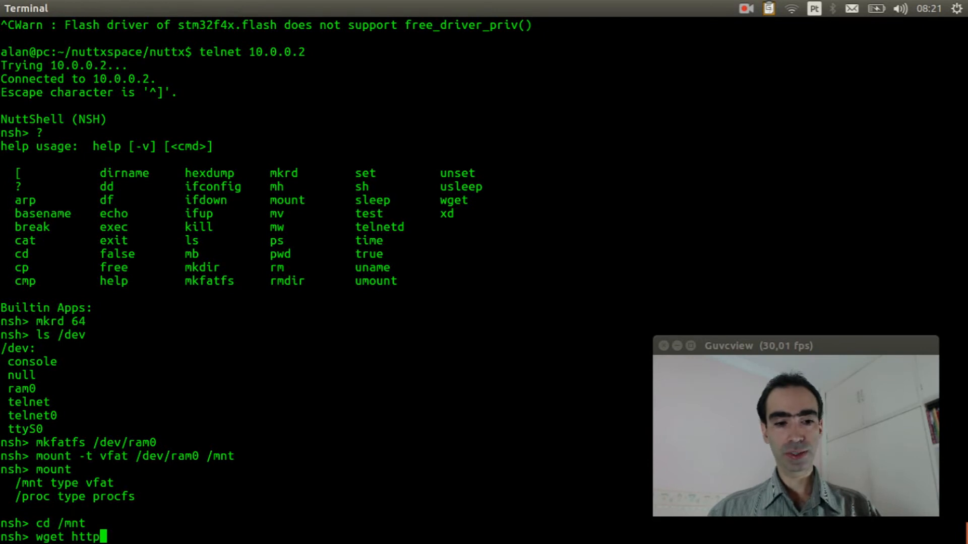
{"action": "type", "text": "://"}
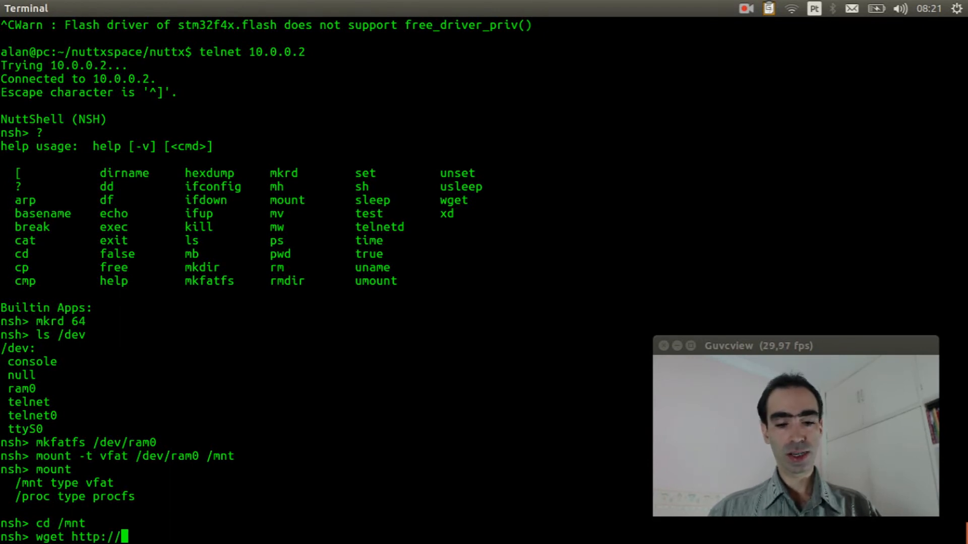
{"action": "type", "text": "10.0."}
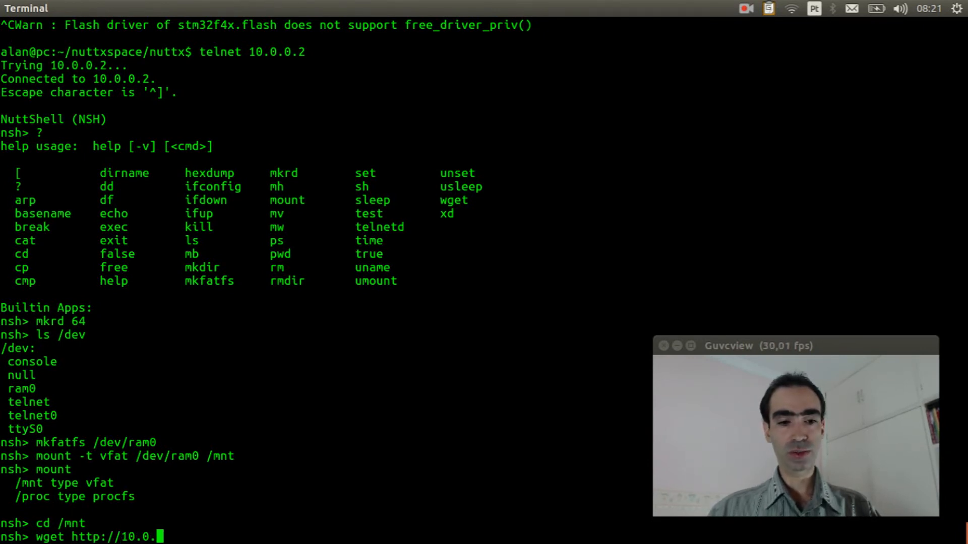
{"action": "type", "text": "1"}
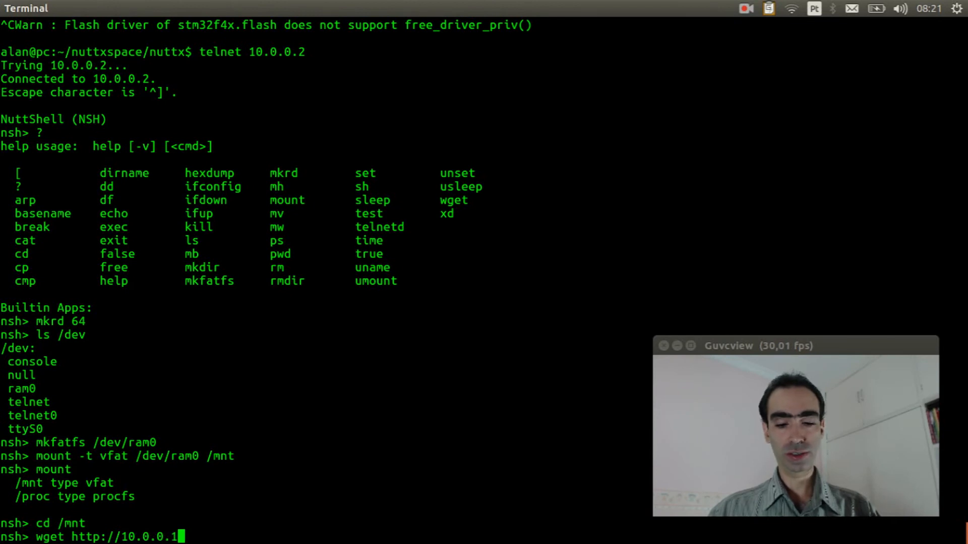
{"action": "type", "text": ":8000"}
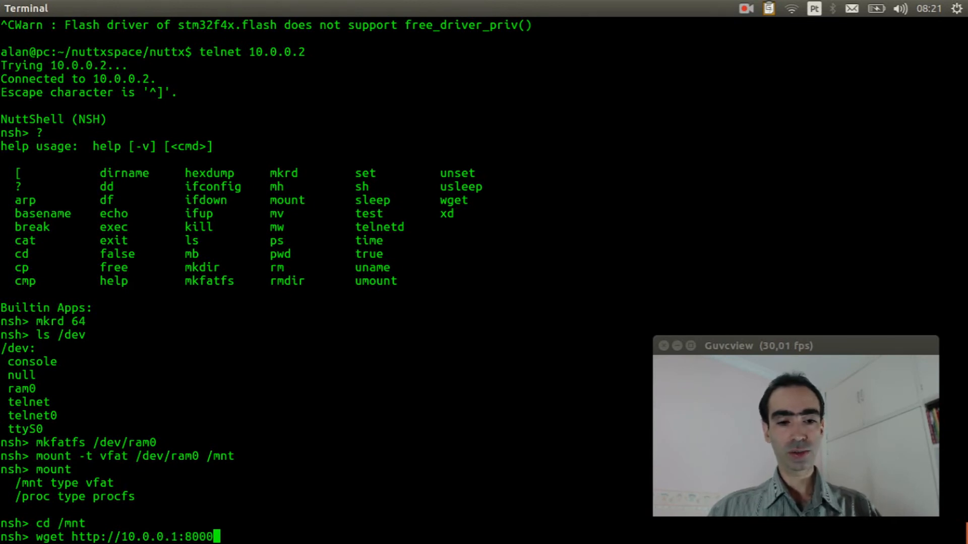
{"action": "type", "text": "/"}
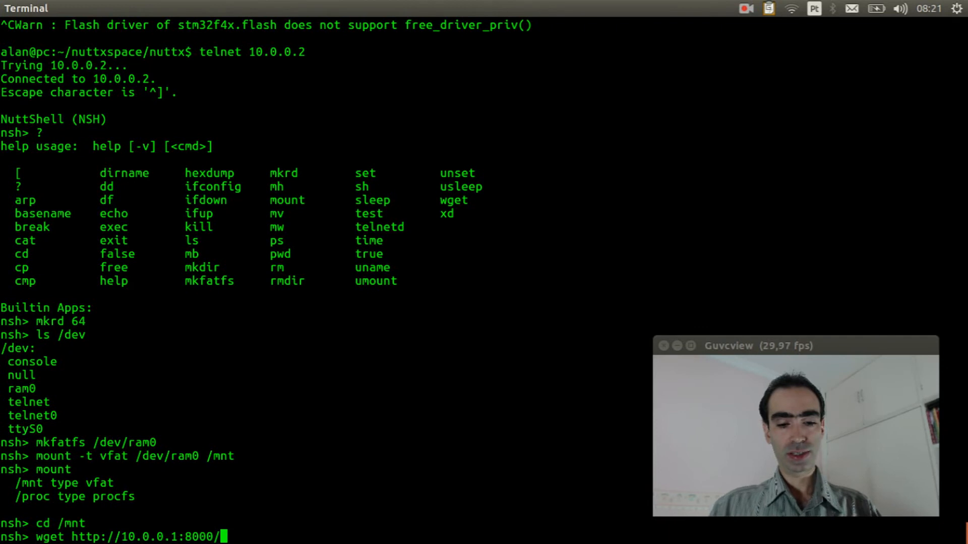
{"action": "type", "text": "test.tx"}
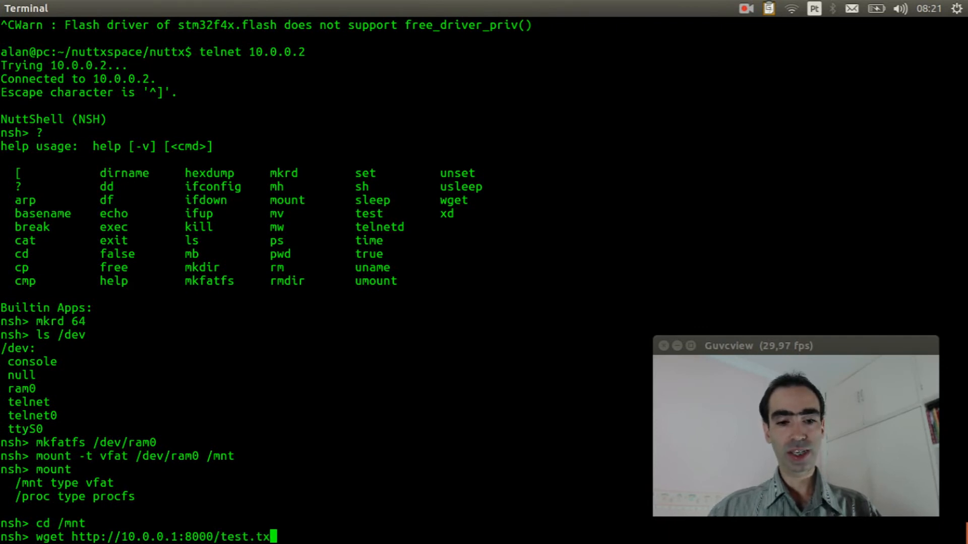
{"action": "key", "text": "Return"}
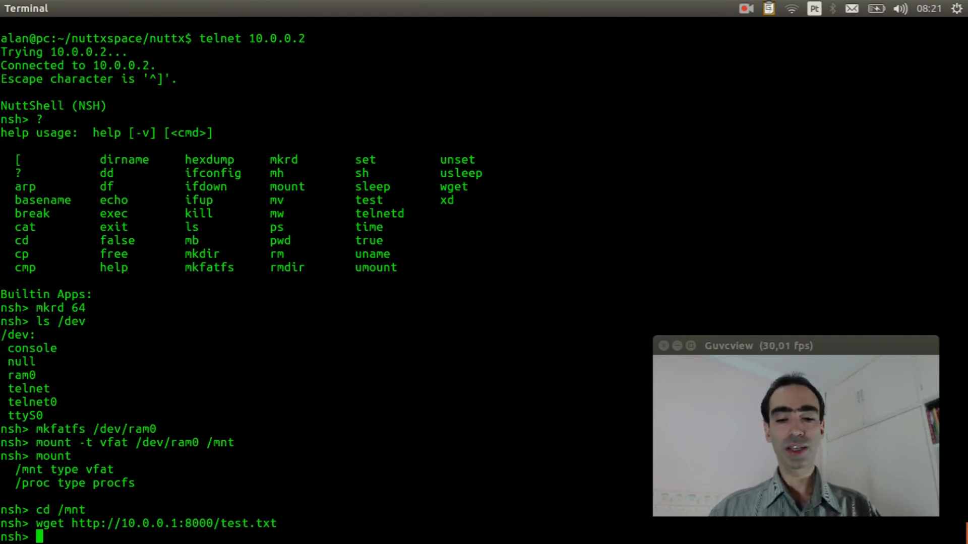
List test.txt (786 bytes) in /mnt and cat its ASCII bat art.
{"action": "type", "text": "ls"}
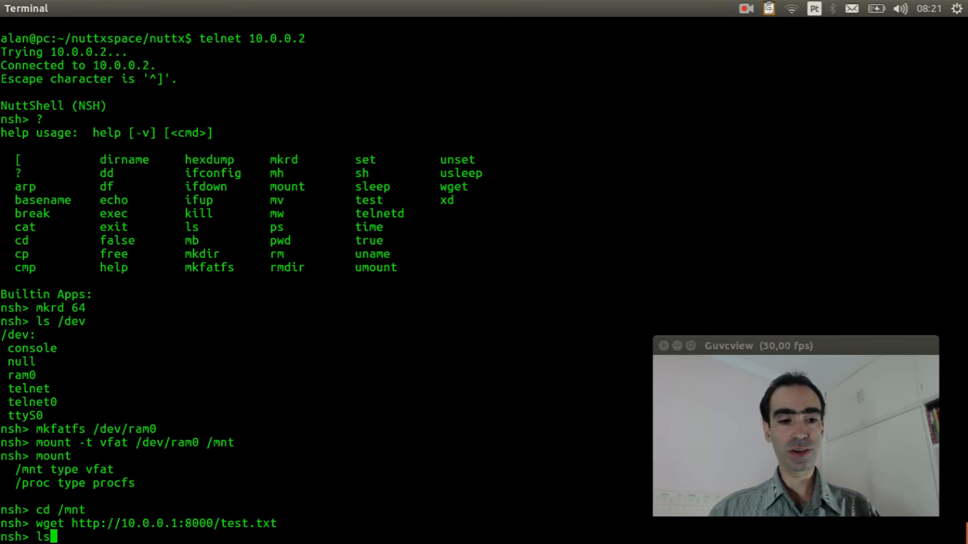
{"action": "key", "text": "Return"}
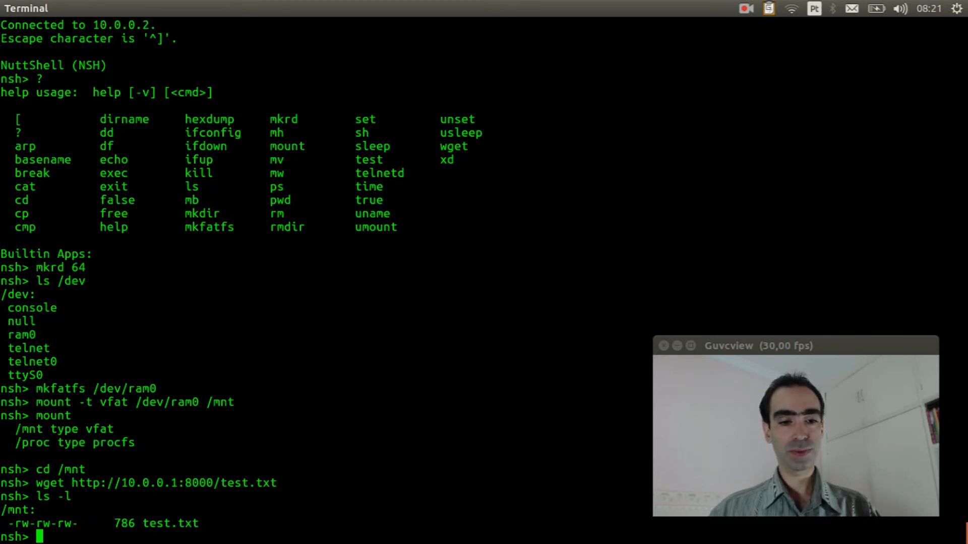
{"action": "type", "text": "cat t"}
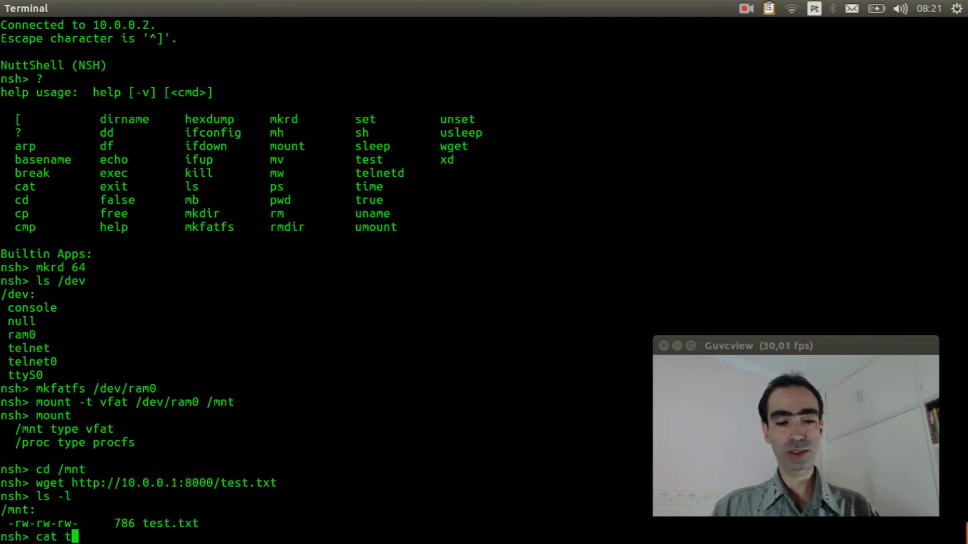
{"action": "type", "text": "est.txt"}
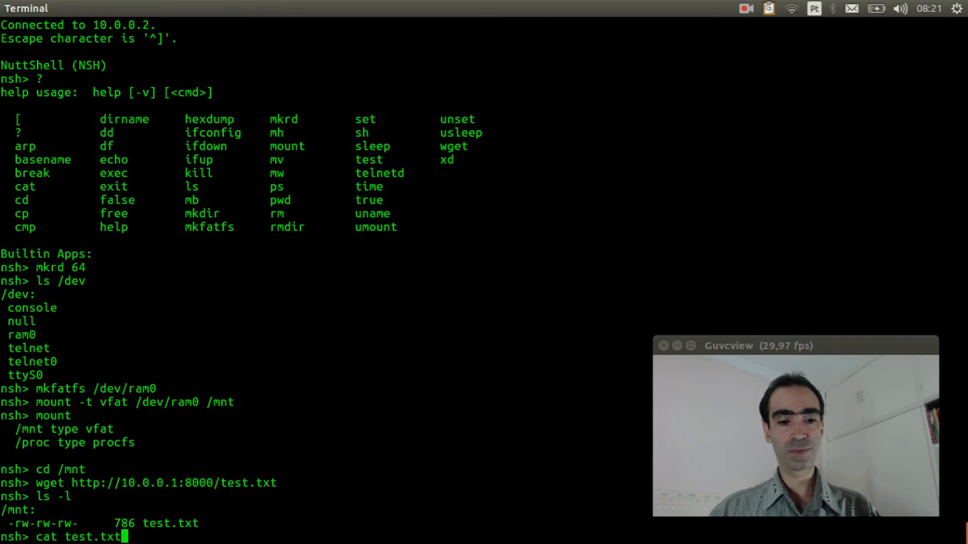
{"action": "key", "text": "Return"}
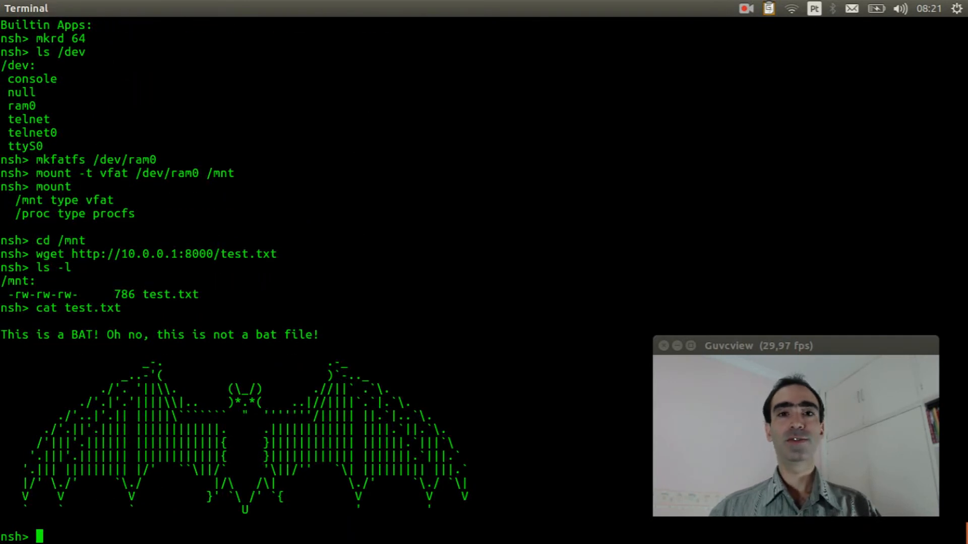